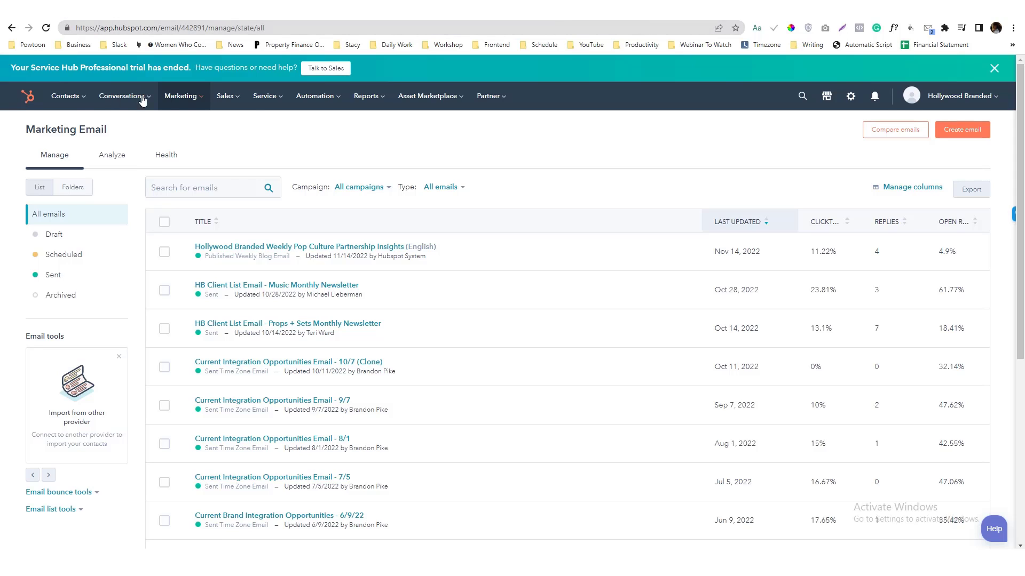
- View the Music Monthly Newsletter's performance and list the contacts counted as unique replies
{"action": "left_click", "coordinate": [181, 96]}
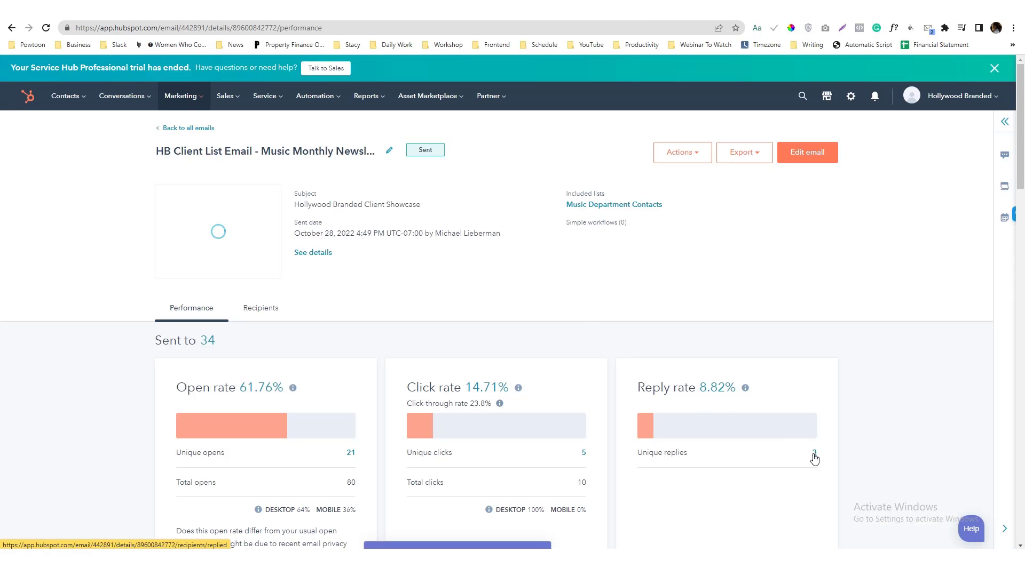
{"action": "left_click", "coordinate": [814, 453]}
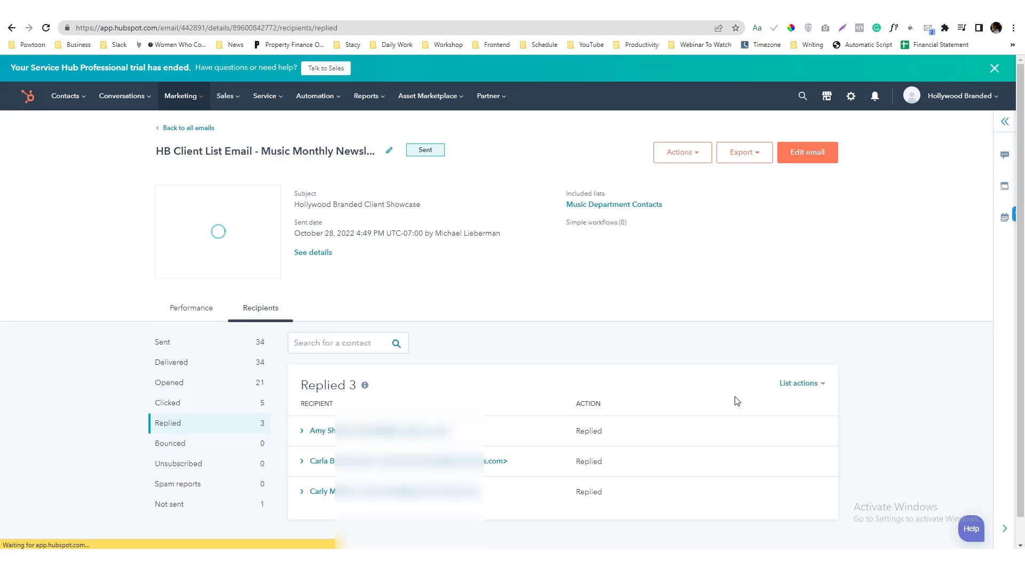
{"action": "mouse_move", "coordinate": [359, 373]}
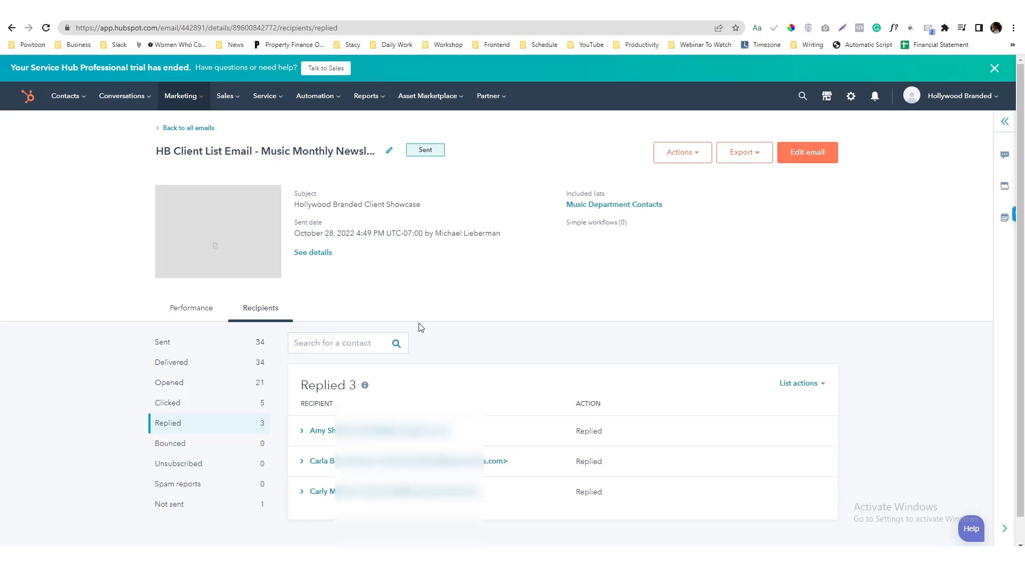
- From Automation > Workflows, create a new workflow from scratch
{"action": "left_click", "coordinate": [314, 96]}
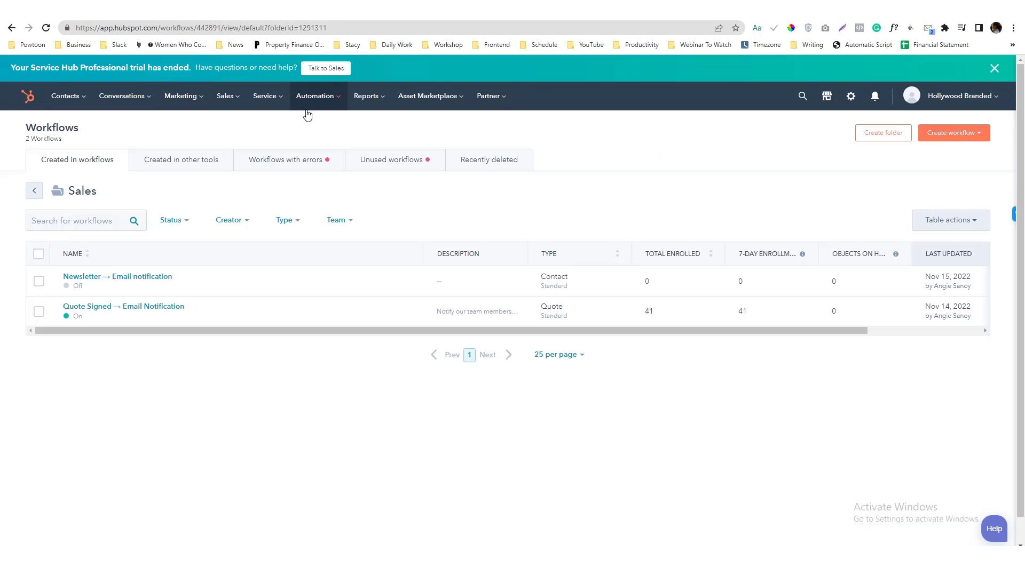
{"action": "left_click", "coordinate": [316, 95]}
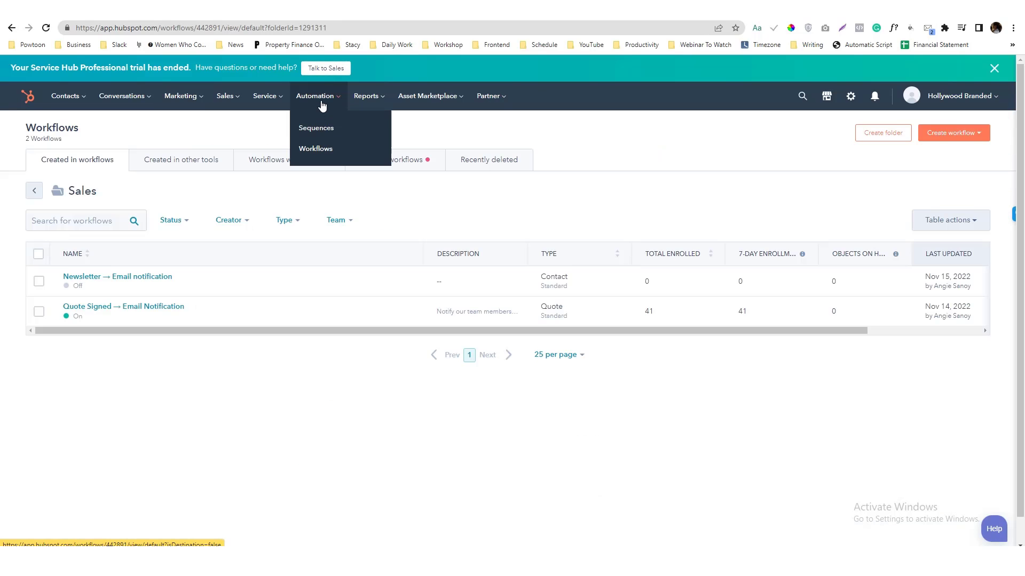
{"action": "left_click", "coordinate": [315, 150]}
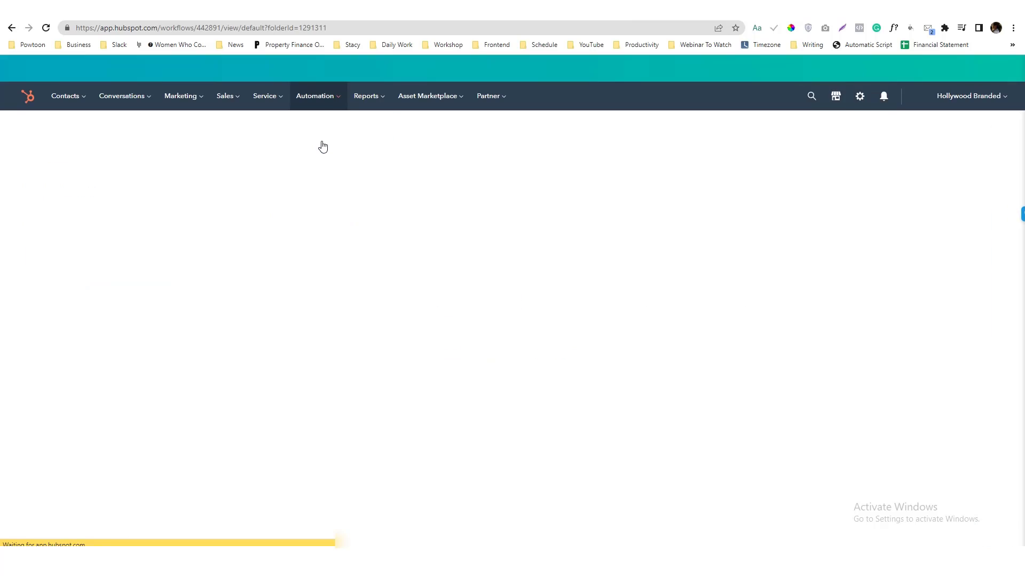
{"action": "left_click", "coordinate": [952, 133]}
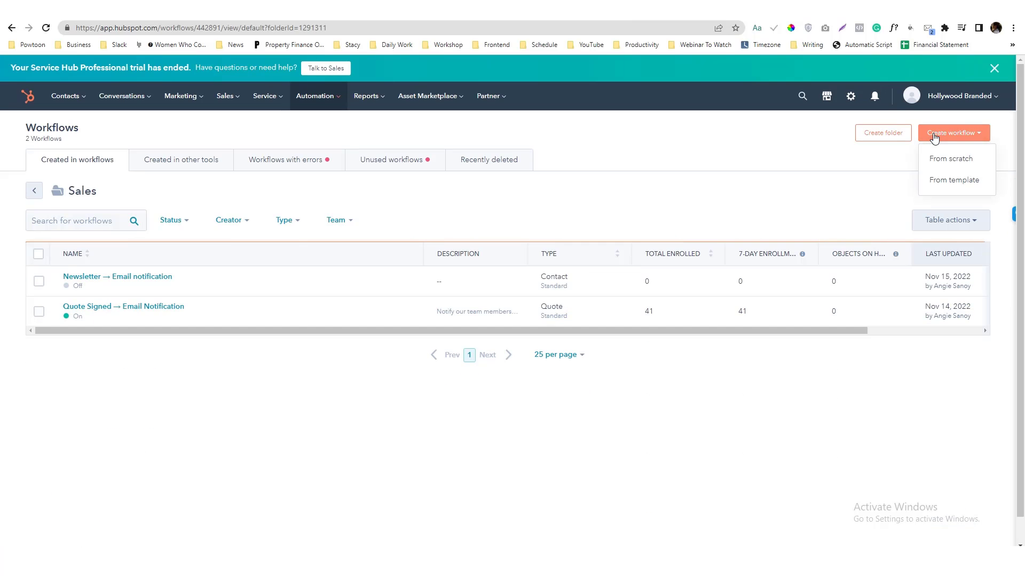
{"action": "left_click", "coordinate": [951, 158]}
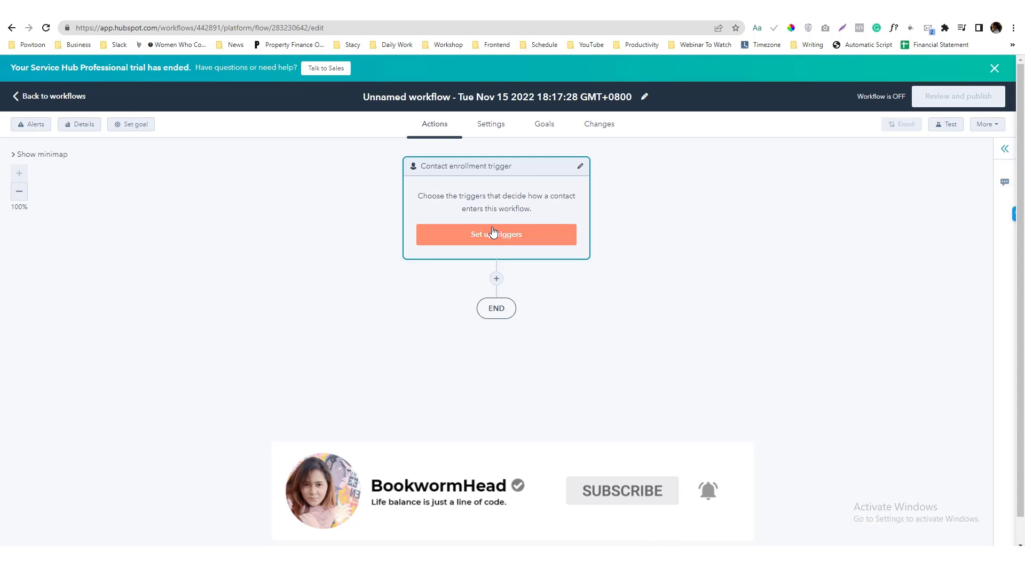
- Add a marketing-email enrollment trigger: contact replied to the Music Monthly Newsletter
{"action": "left_click", "coordinate": [497, 234]}
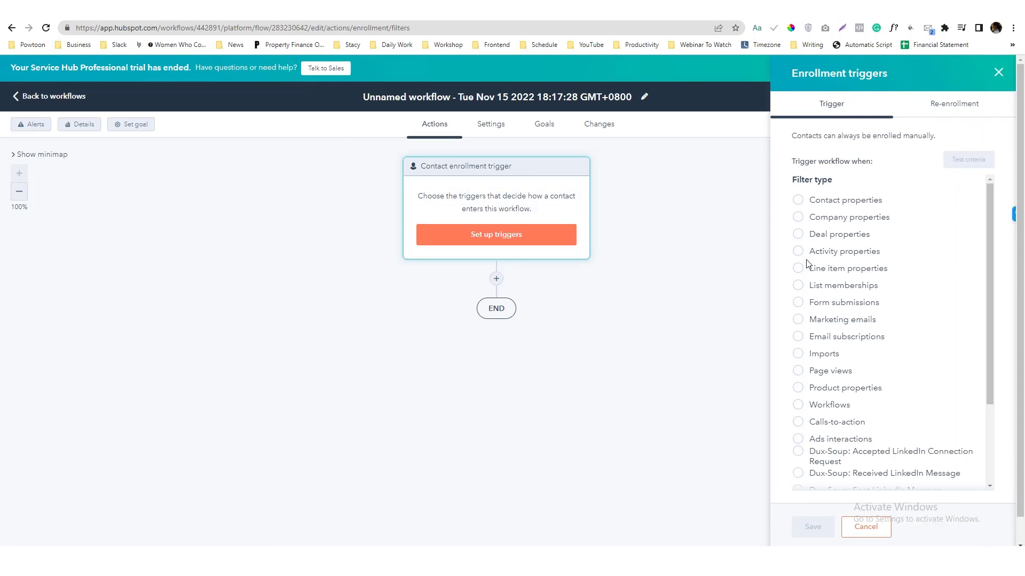
{"action": "left_click", "coordinate": [842, 319]}
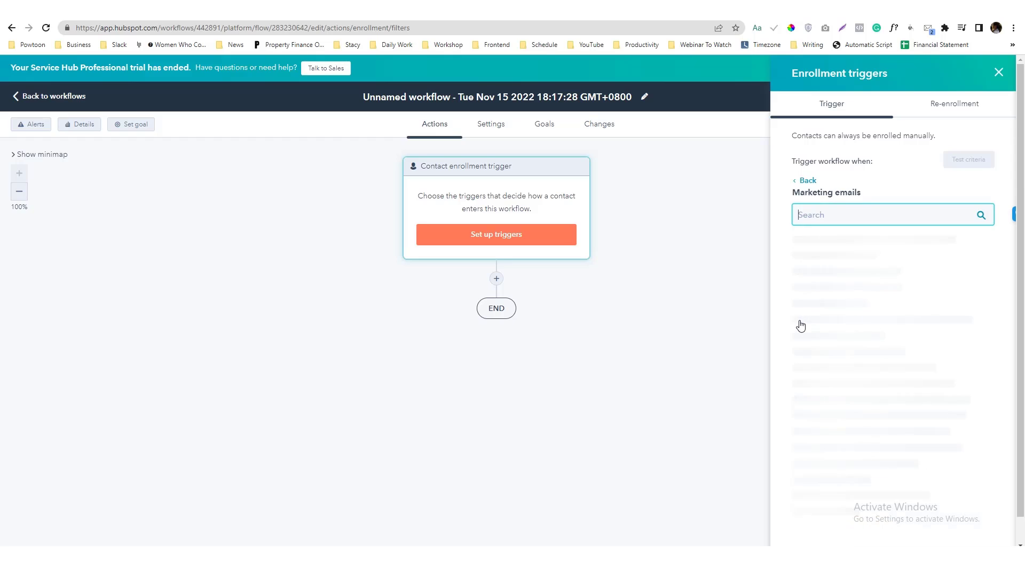
{"action": "left_click", "coordinate": [883, 214]}
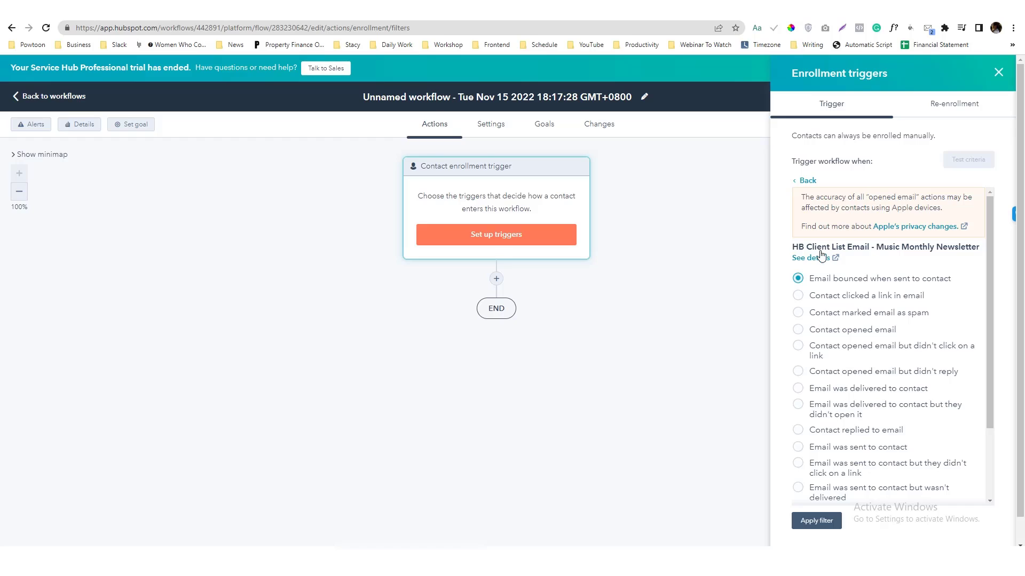
{"action": "mouse_move", "coordinate": [827, 453]}
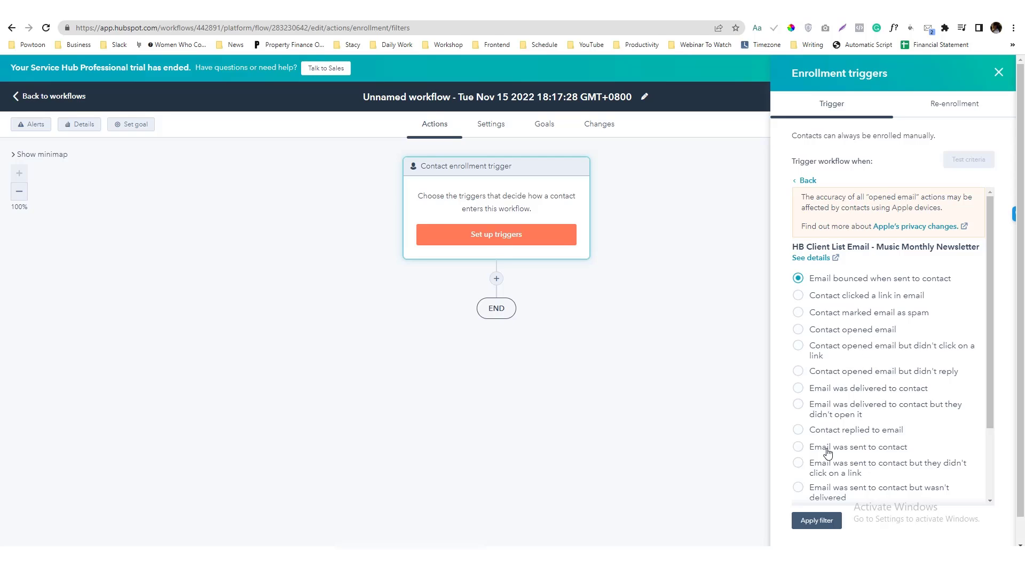
{"action": "left_click", "coordinate": [798, 431]}
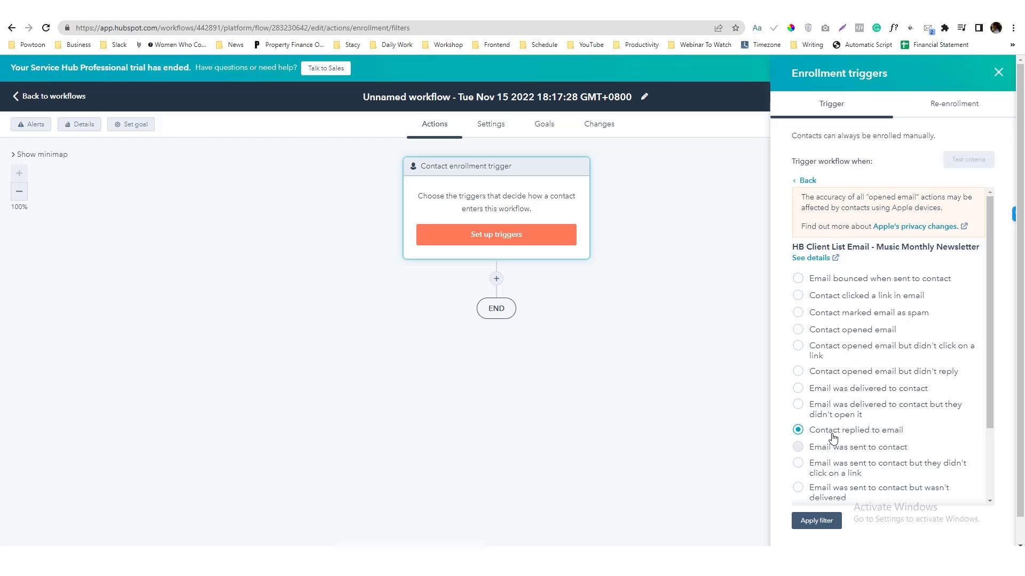
{"action": "mouse_move", "coordinate": [819, 535]}
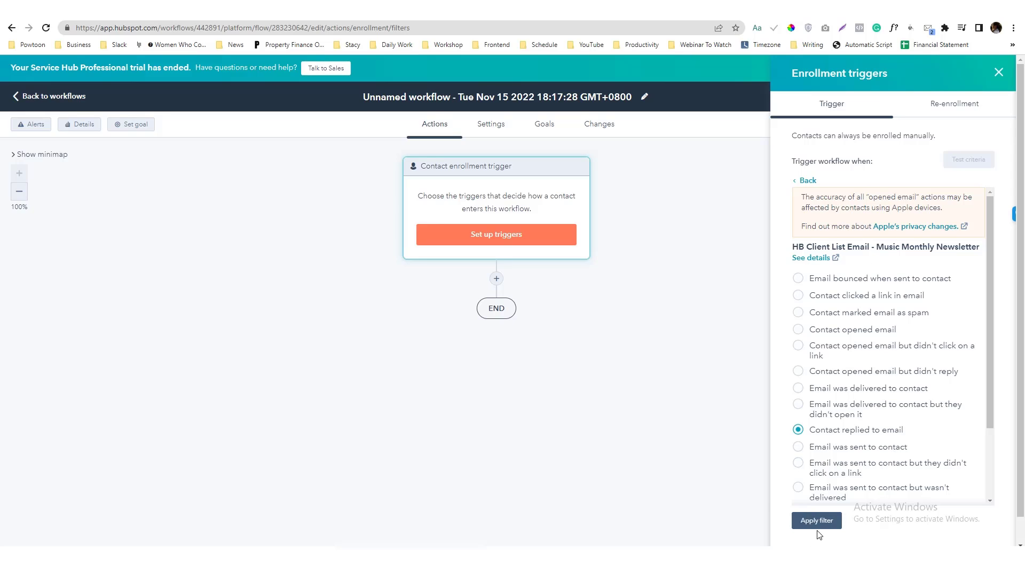
{"action": "left_click", "coordinate": [816, 520]}
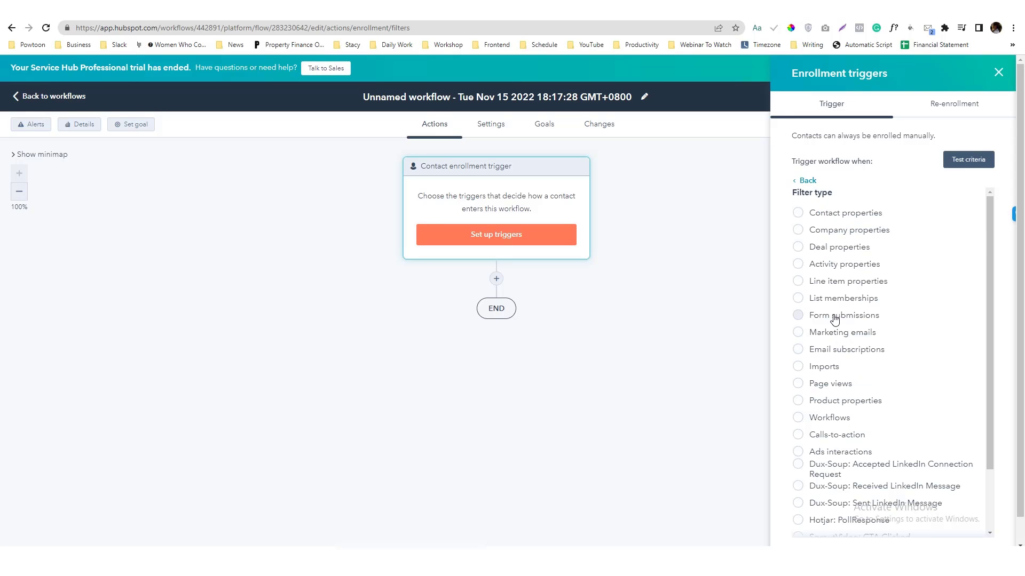
- Add an OR trigger for Client Inquiry Form submissions and save the enrollment triggers
{"action": "left_click", "coordinate": [843, 315]}
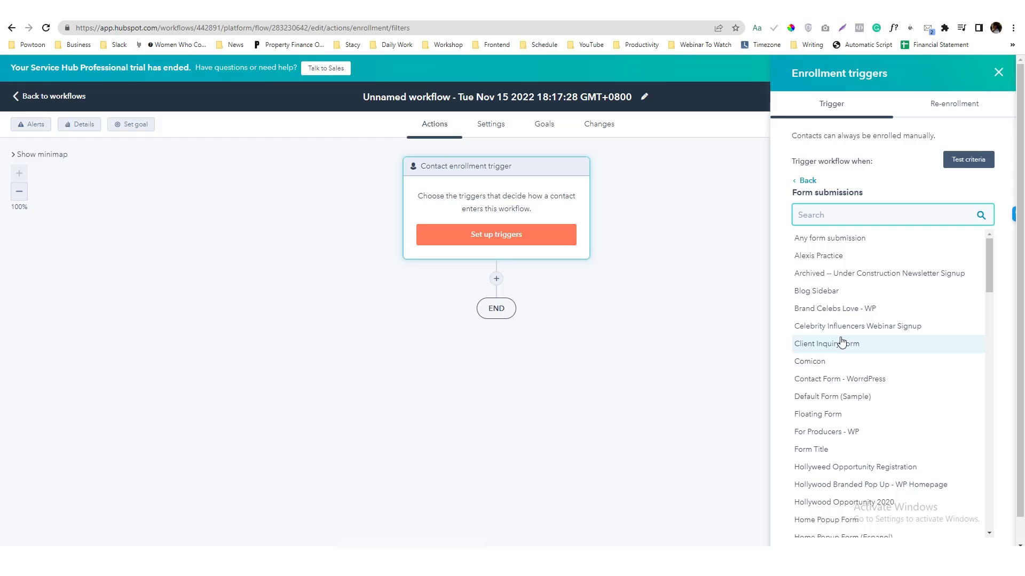
{"action": "left_click", "coordinate": [826, 342]}
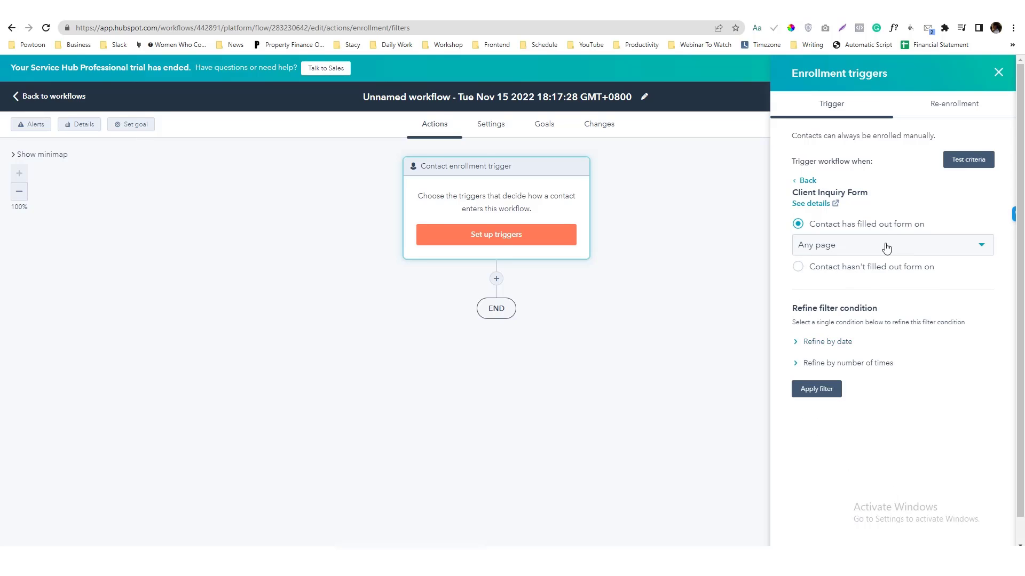
{"action": "left_click", "coordinate": [815, 389]}
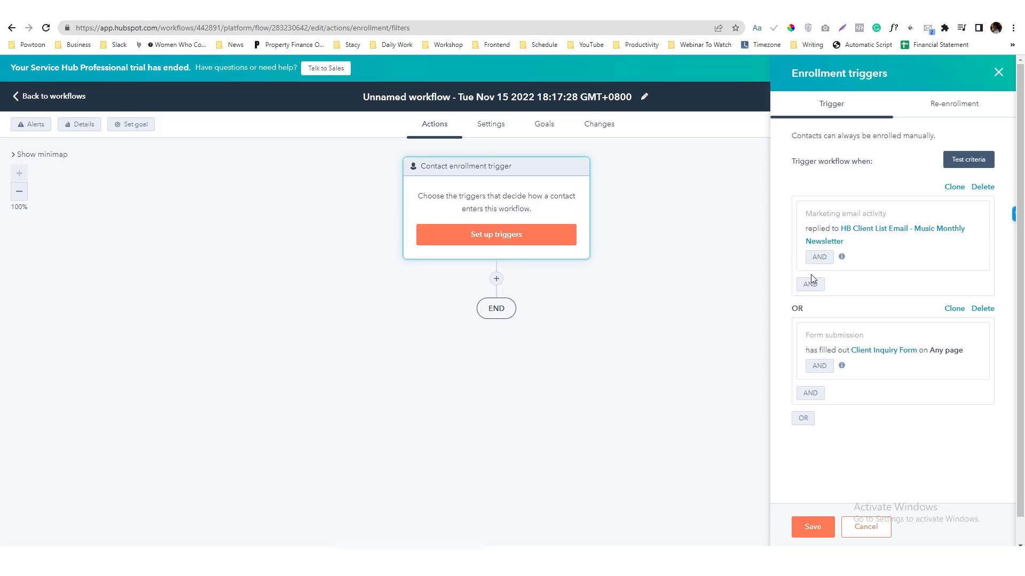
{"action": "mouse_move", "coordinate": [831, 331]}
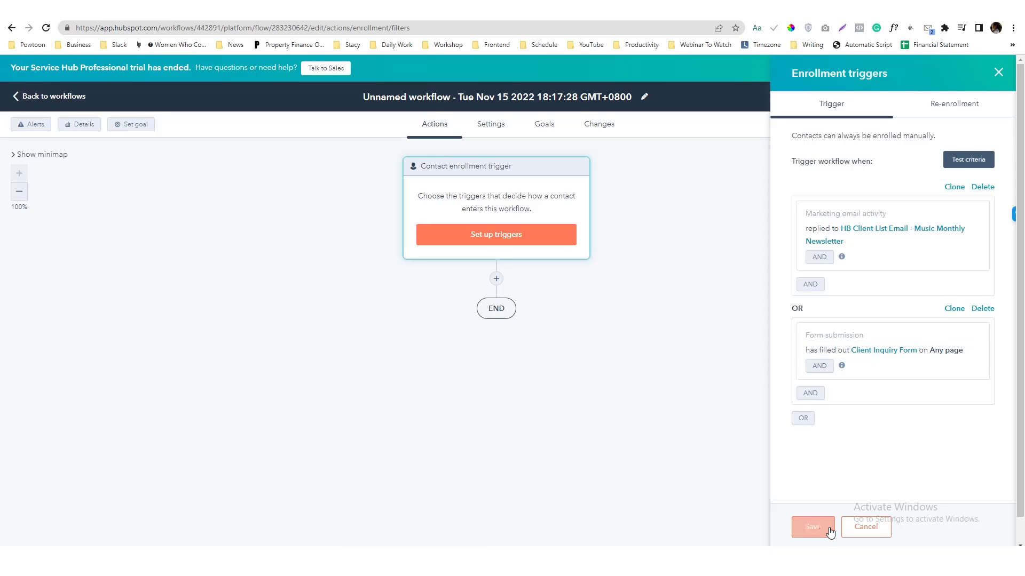
{"action": "left_click", "coordinate": [812, 526]}
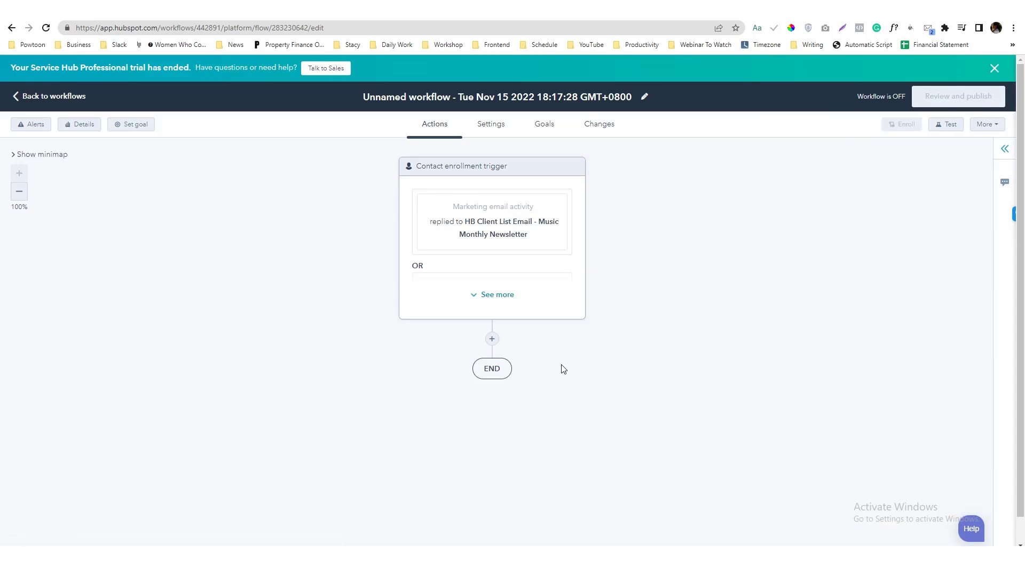
- Add a Send internal email notification action after the trigger, found by searching 'email'
{"action": "left_click", "coordinate": [491, 339]}
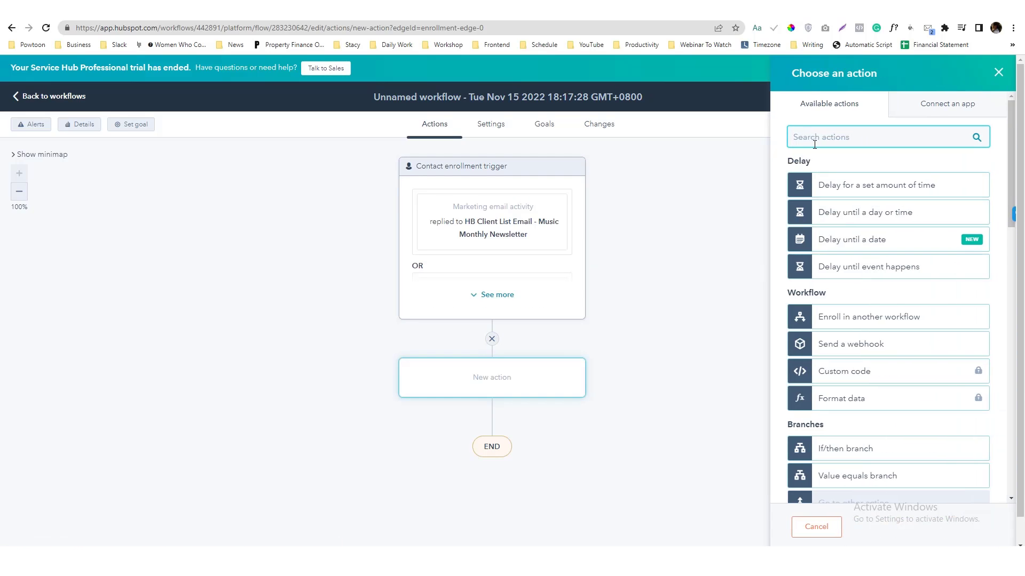
{"action": "type", "text": "email"}
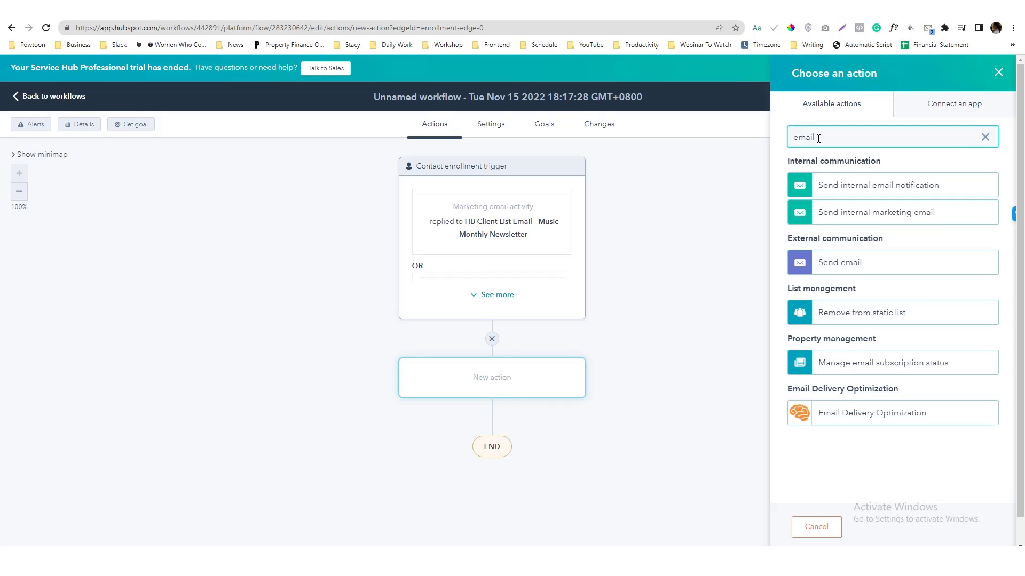
{"action": "mouse_move", "coordinate": [819, 139]}
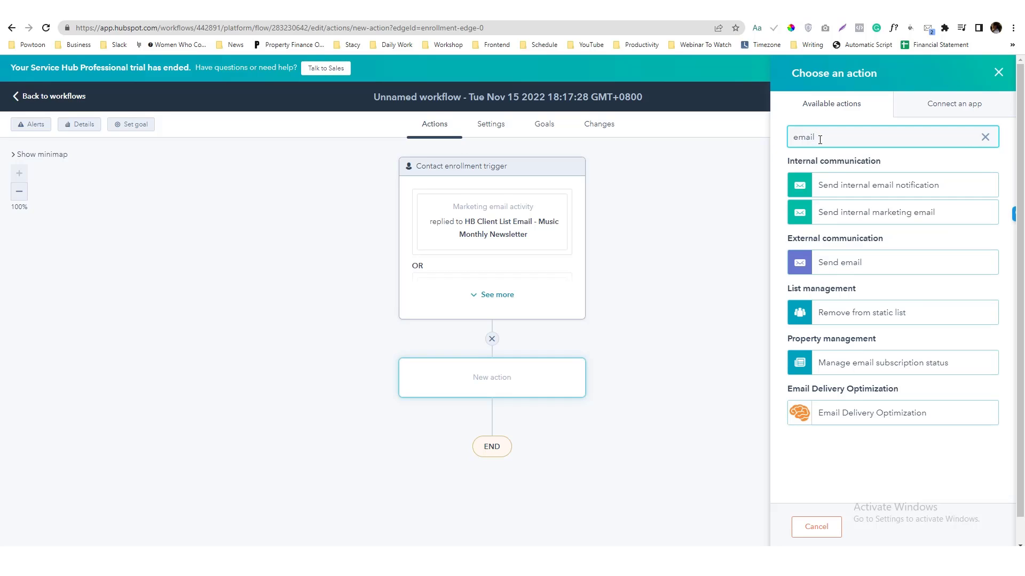
{"action": "mouse_move", "coordinate": [839, 185]}
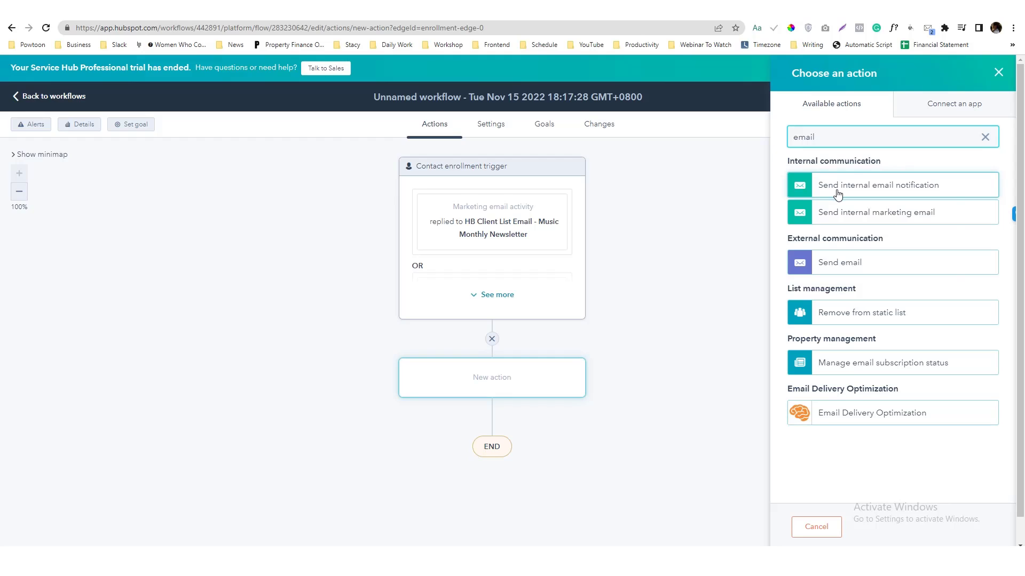
{"action": "left_click", "coordinate": [877, 185]}
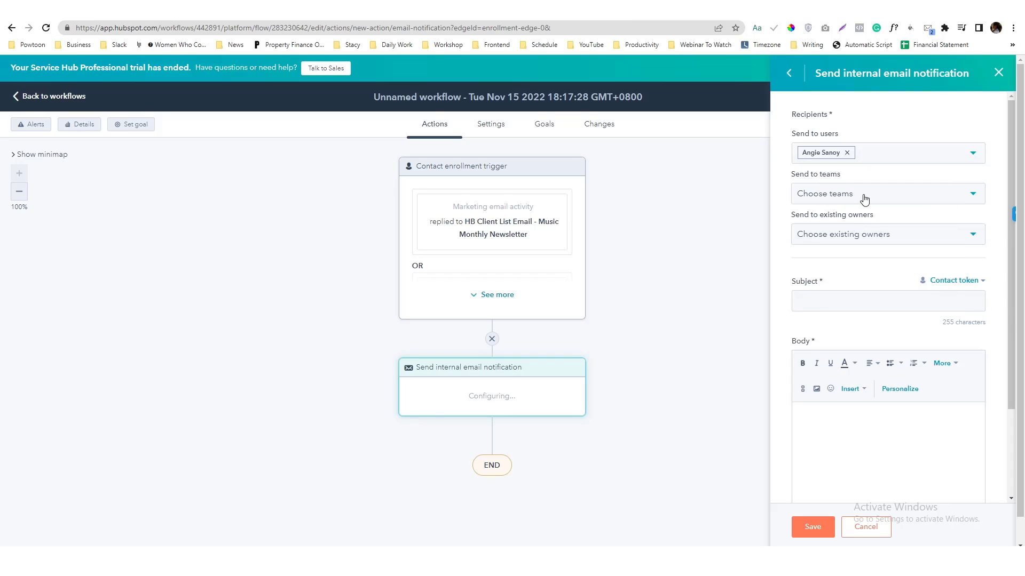
{"action": "left_click", "coordinate": [887, 194]}
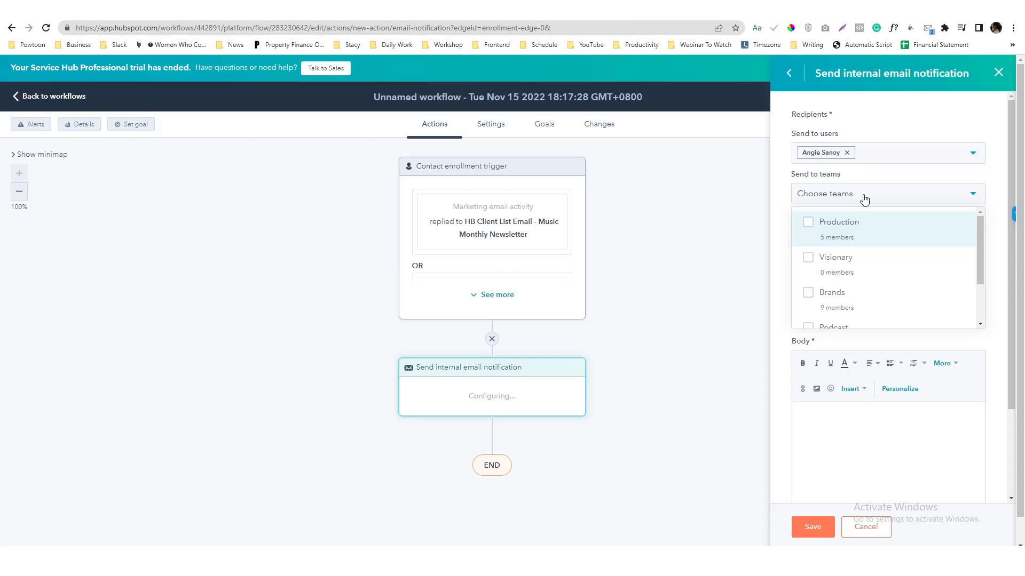
{"action": "left_click", "coordinate": [886, 193]}
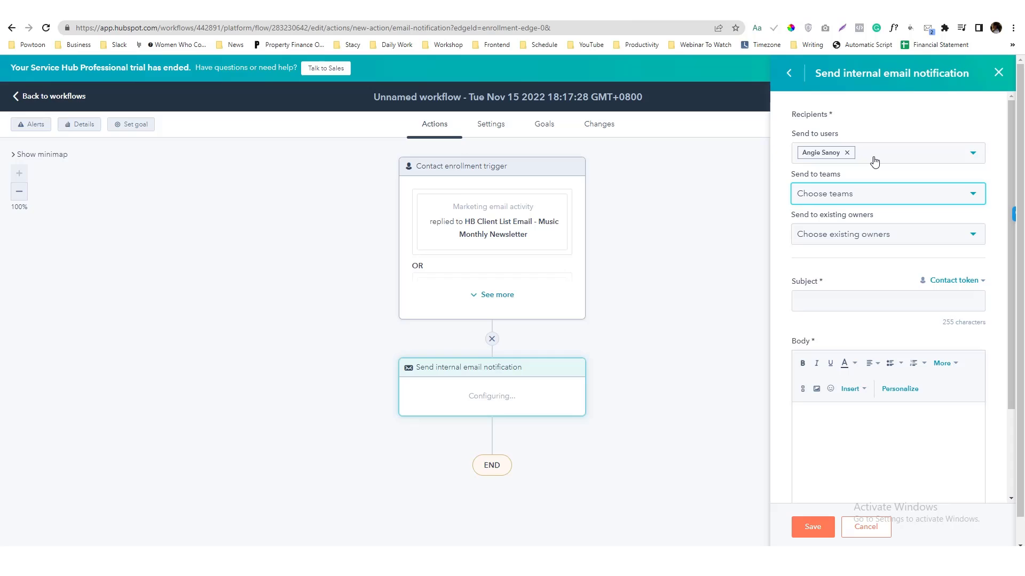
{"action": "mouse_move", "coordinate": [854, 289]}
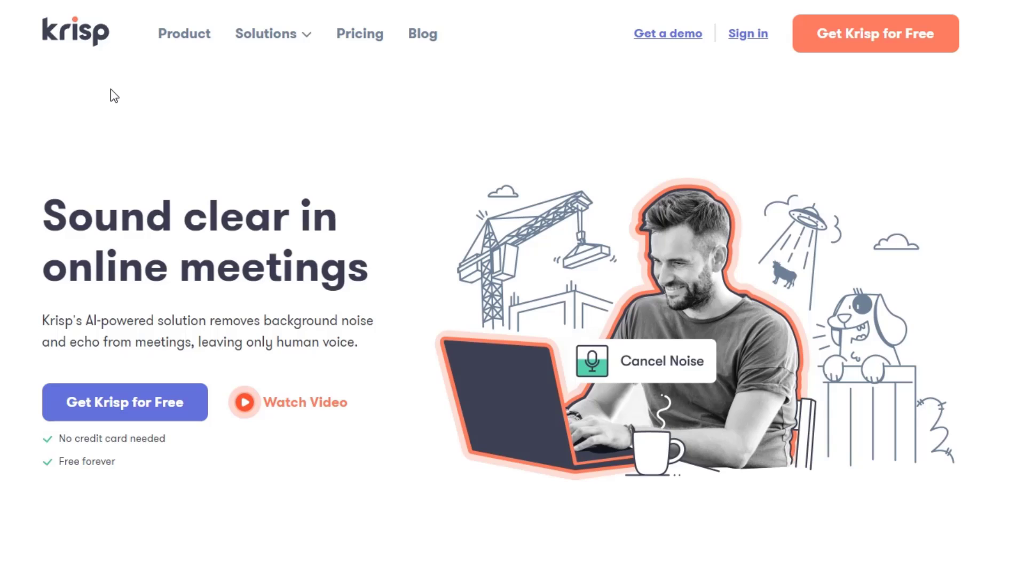
- Play the Krisp Crying Baby noise demo with Krisp on, then stop playback
{"action": "scroll", "scroll_direction": "down", "scroll_amount": 3}
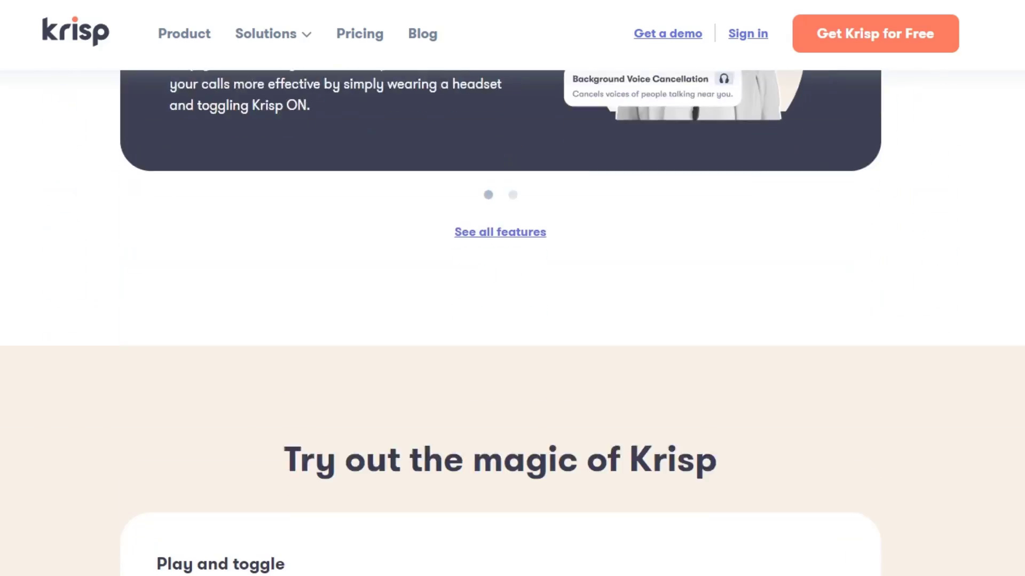
{"action": "scroll", "scroll_direction": "down", "scroll_amount": 3}
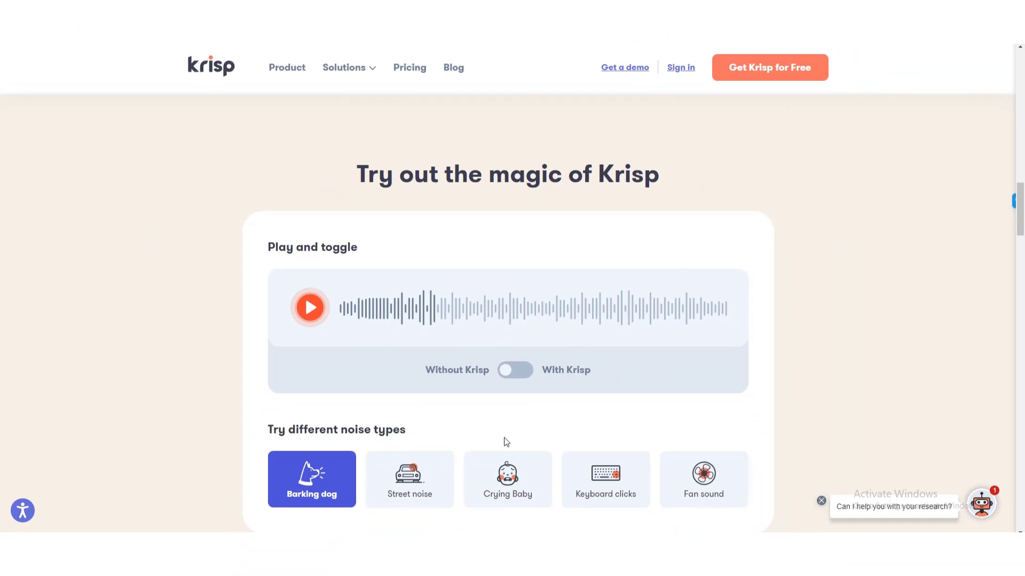
{"action": "left_click", "coordinate": [507, 478]}
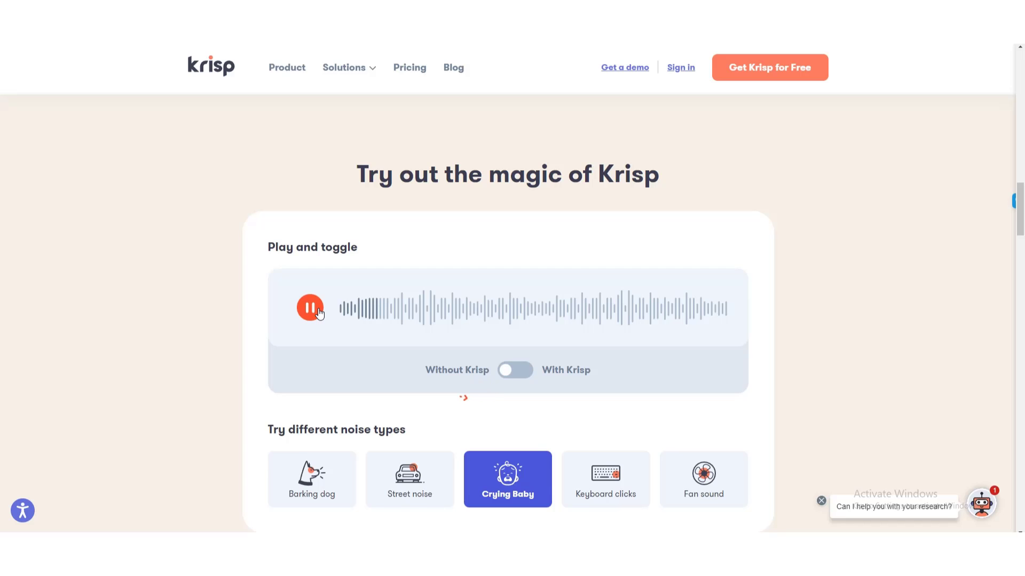
{"action": "left_click", "coordinate": [309, 307]}
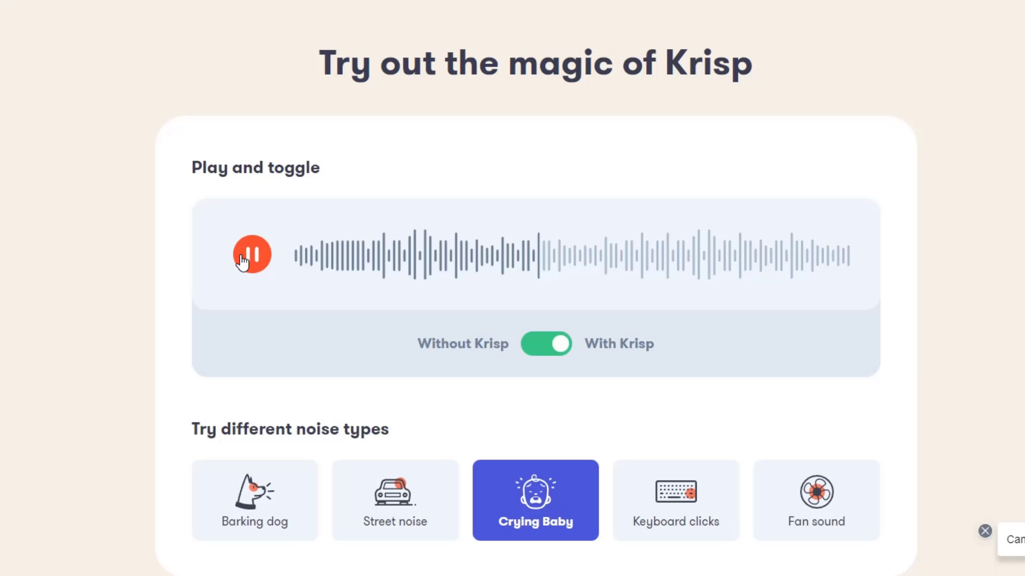
{"action": "left_click", "coordinate": [252, 254]}
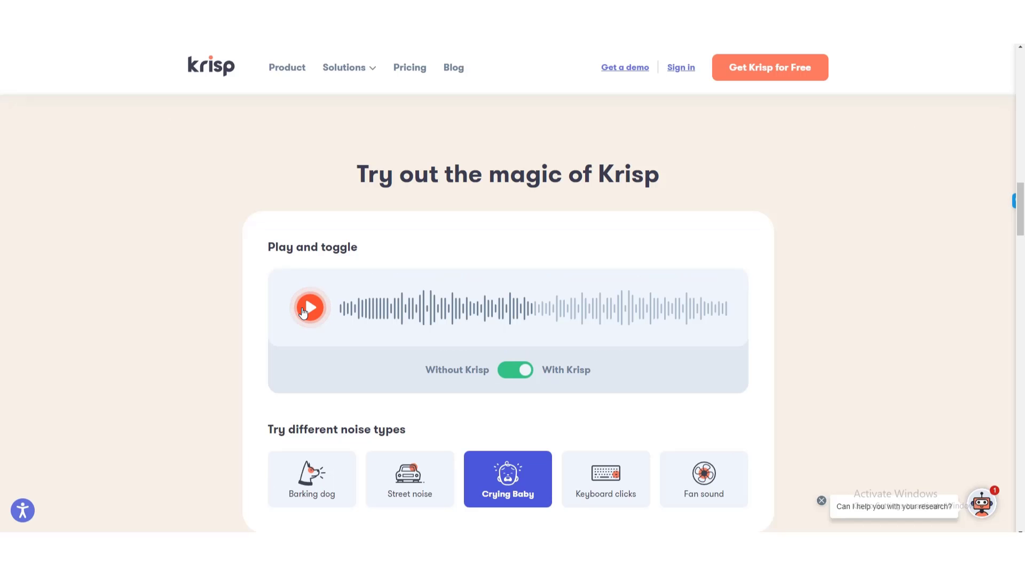
{"action": "left_click", "coordinate": [310, 307]}
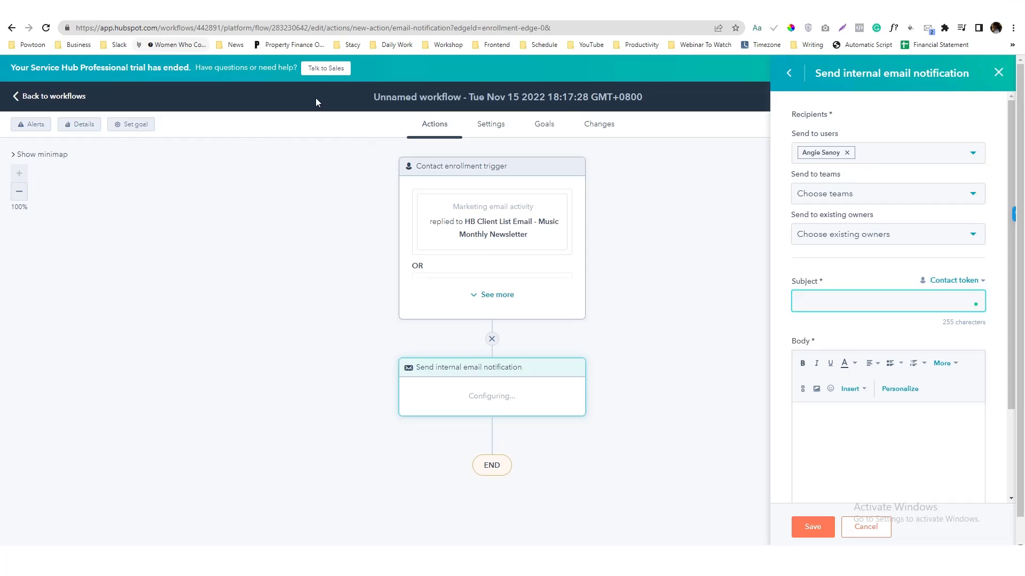
- Set the subject to '[First name] [Last name] replied to our marketing email' and start the body with 'Hi'
{"action": "left_click", "coordinate": [953, 281]}
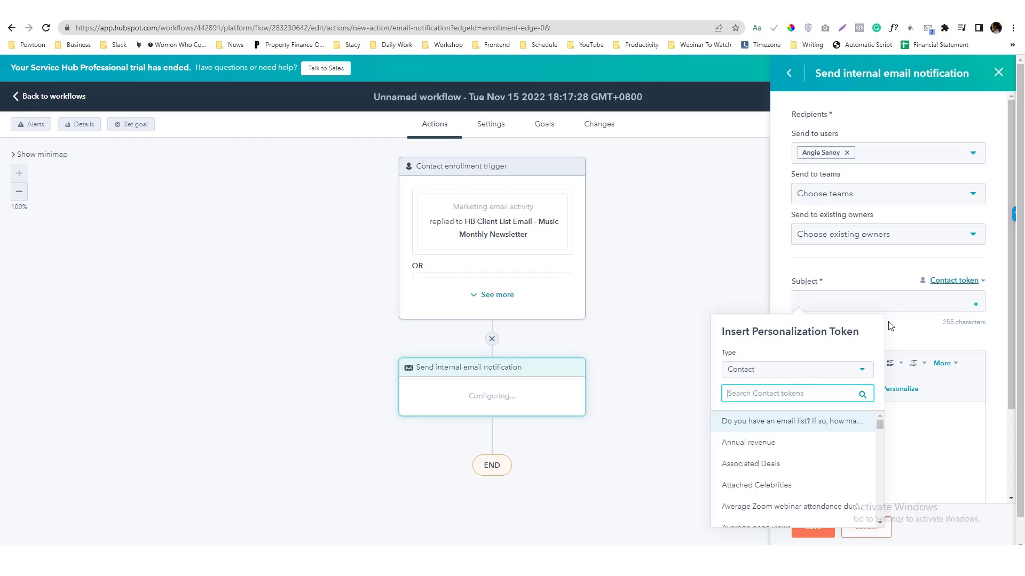
{"action": "type", "text": "firstname"}
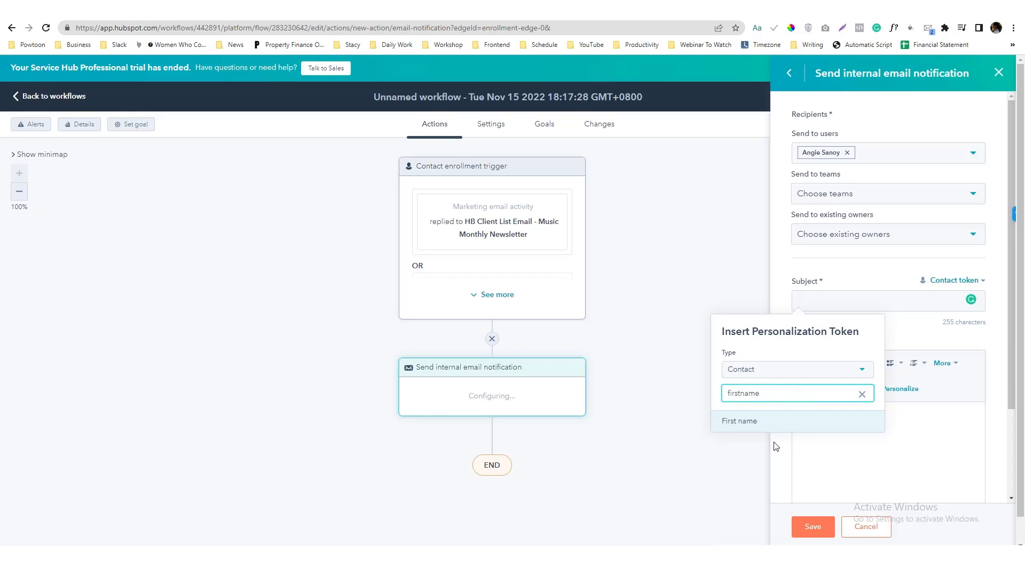
{"action": "left_click", "coordinate": [738, 421]}
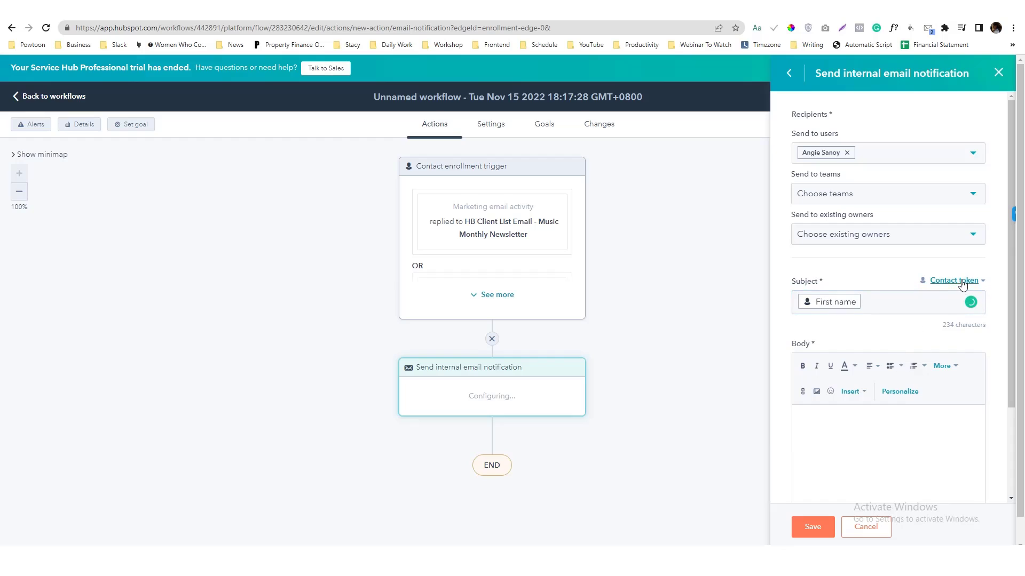
{"action": "left_click", "coordinate": [954, 281]}
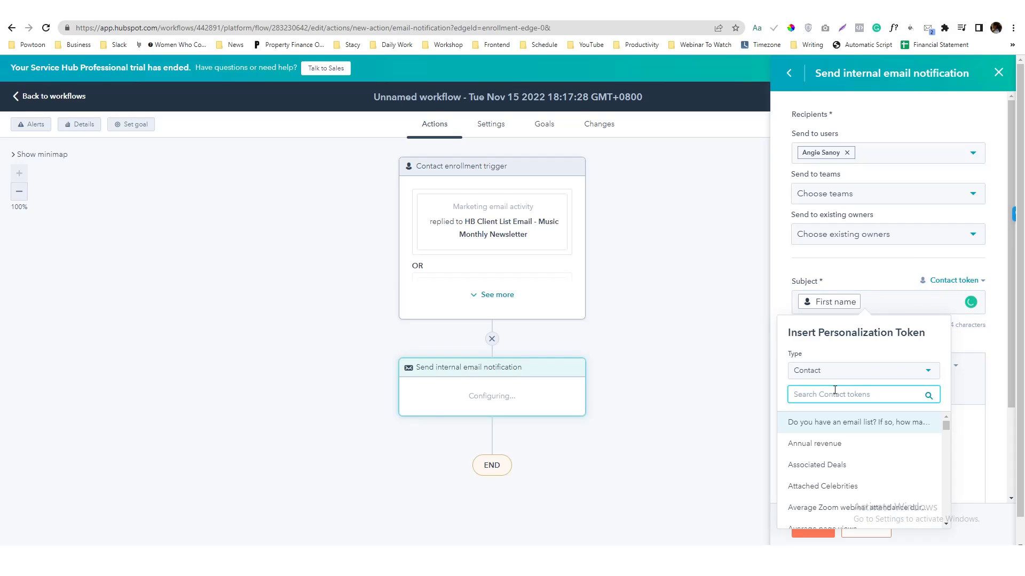
{"action": "type", "text": "lastnam"}
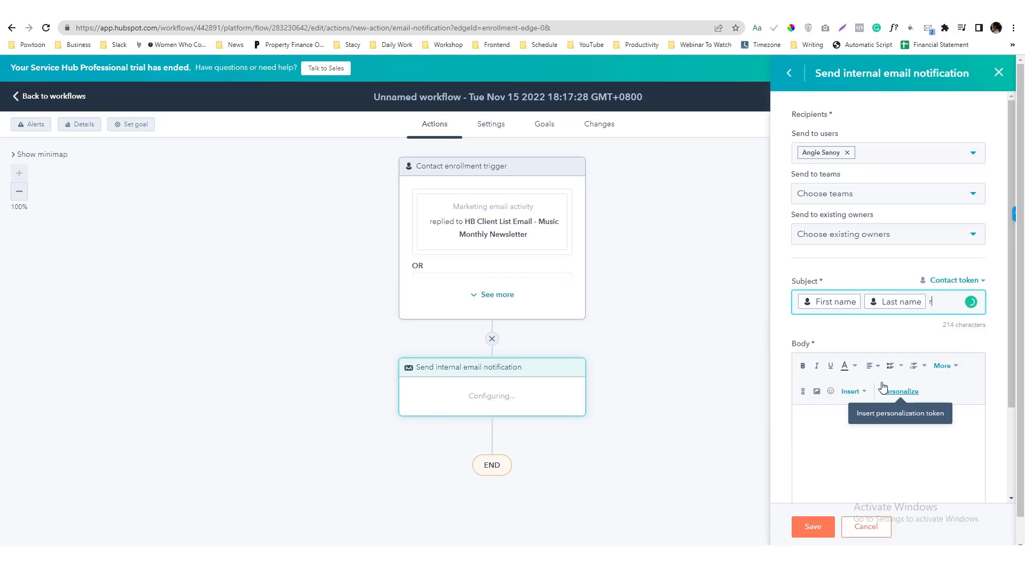
{"action": "type", "text": "replied to our"}
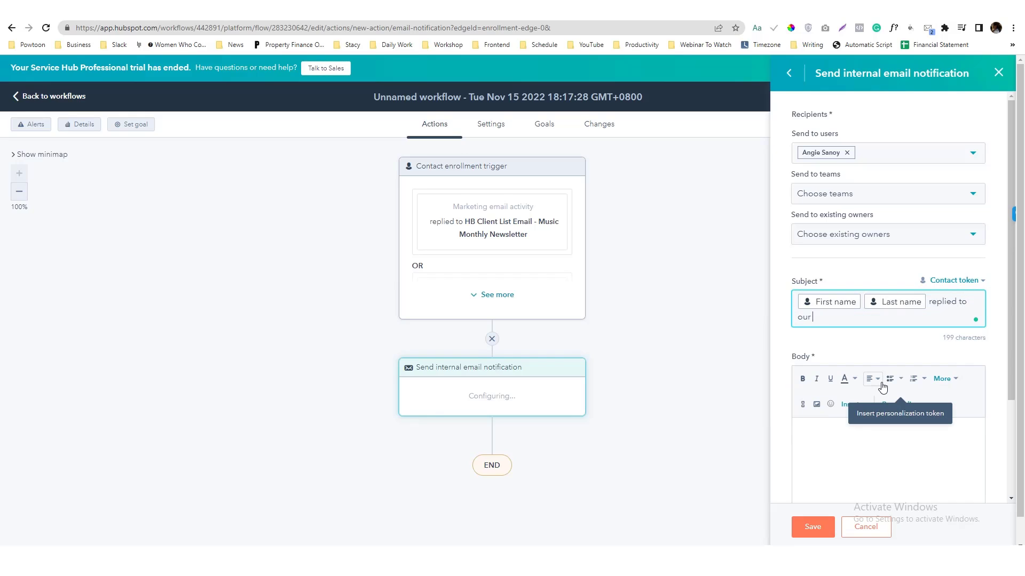
{"action": "type", "text": "marr"}
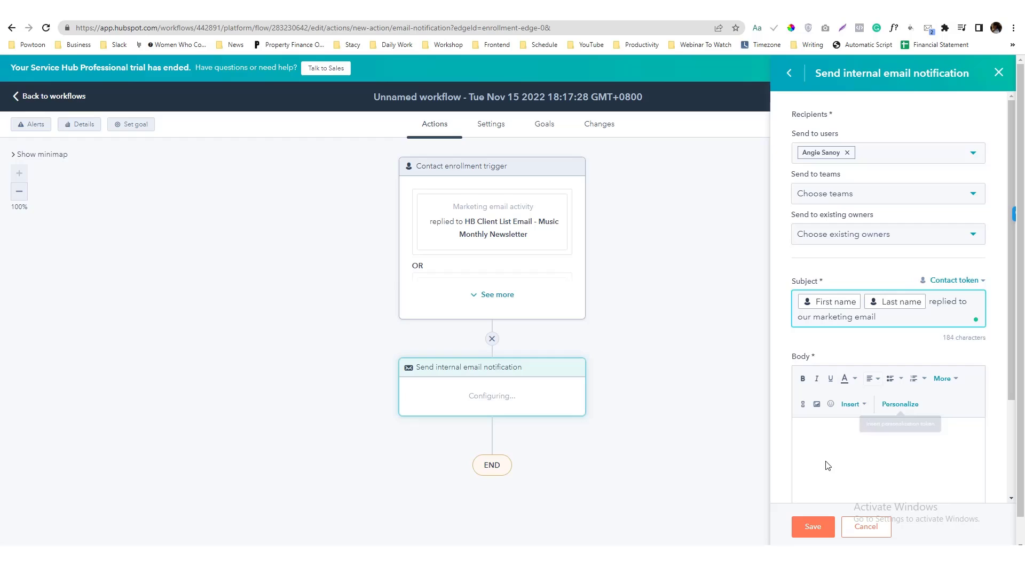
{"action": "type", "text": "Hi"}
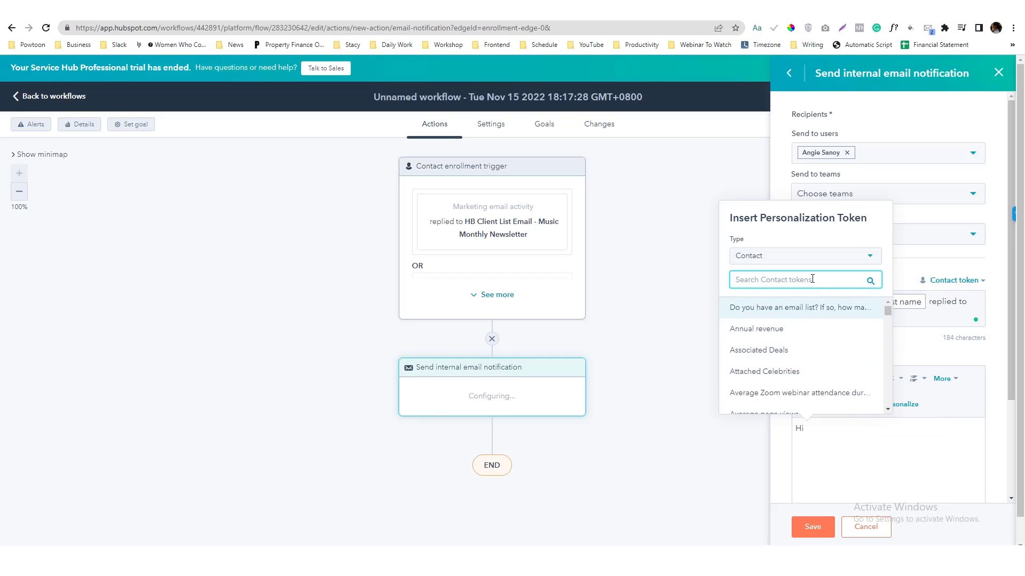
- Write the body: 'Hi [Contact owner],' then '[First name] [Last name]' replied to our email marketing
{"action": "type", "text": "owner"}
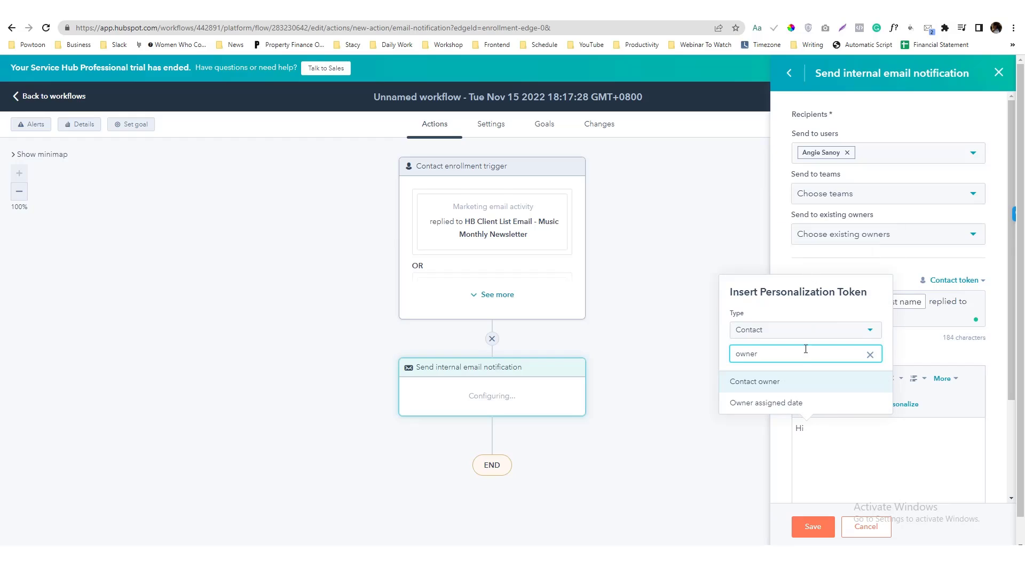
{"action": "left_click", "coordinate": [753, 382]}
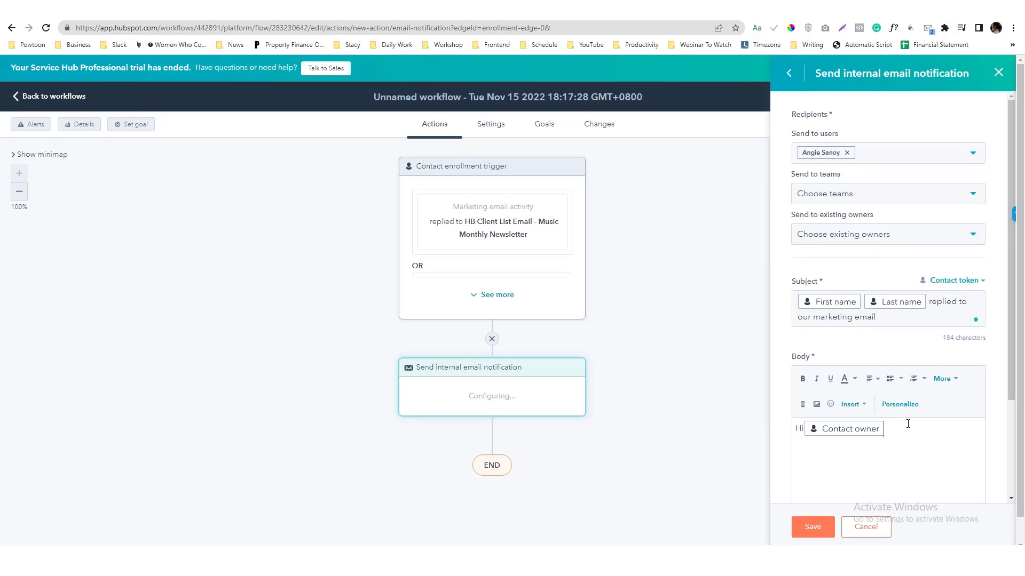
{"action": "type", "text": ","}
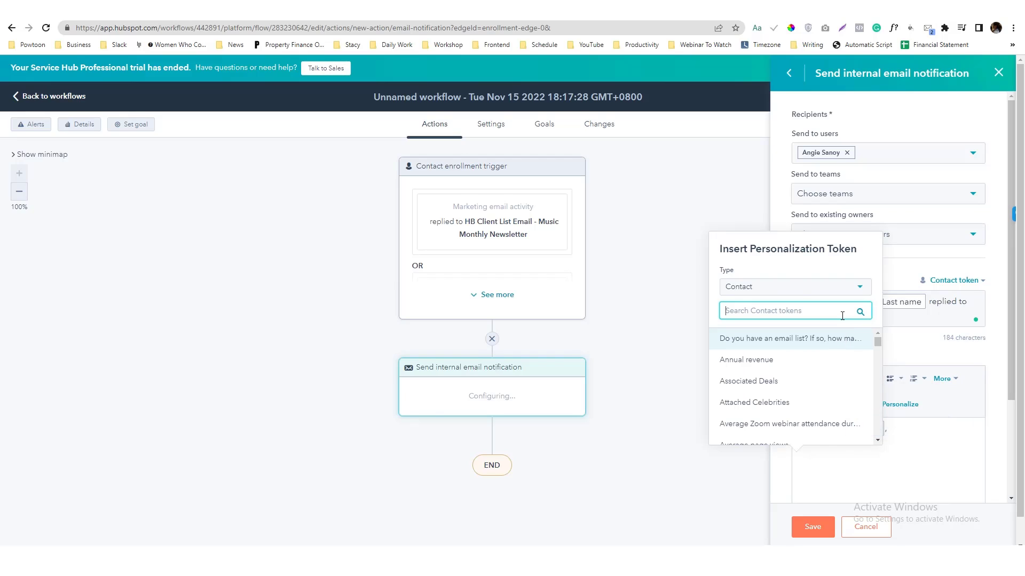
{"action": "type", "text": "firstna"}
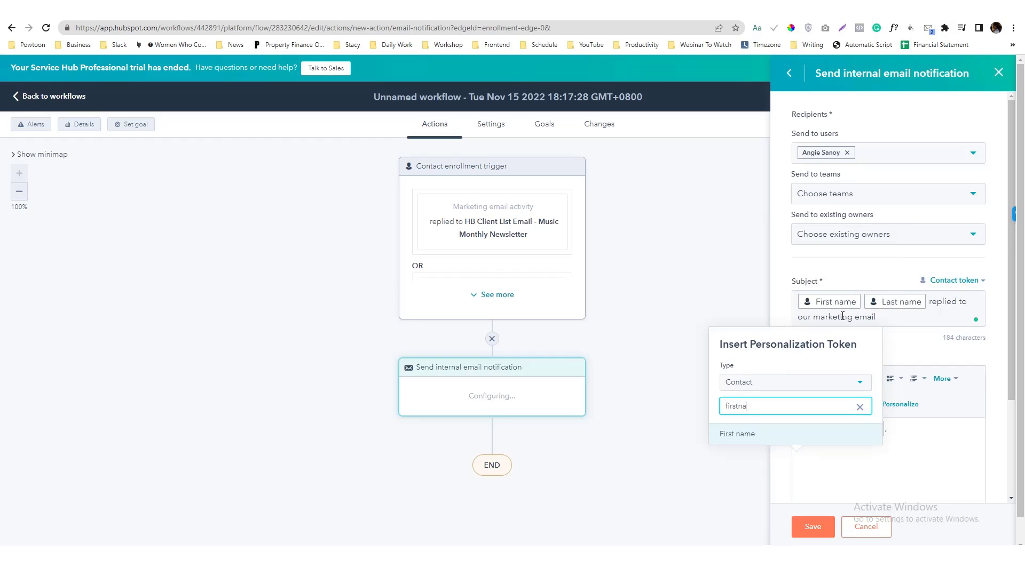
{"action": "left_click", "coordinate": [736, 434]}
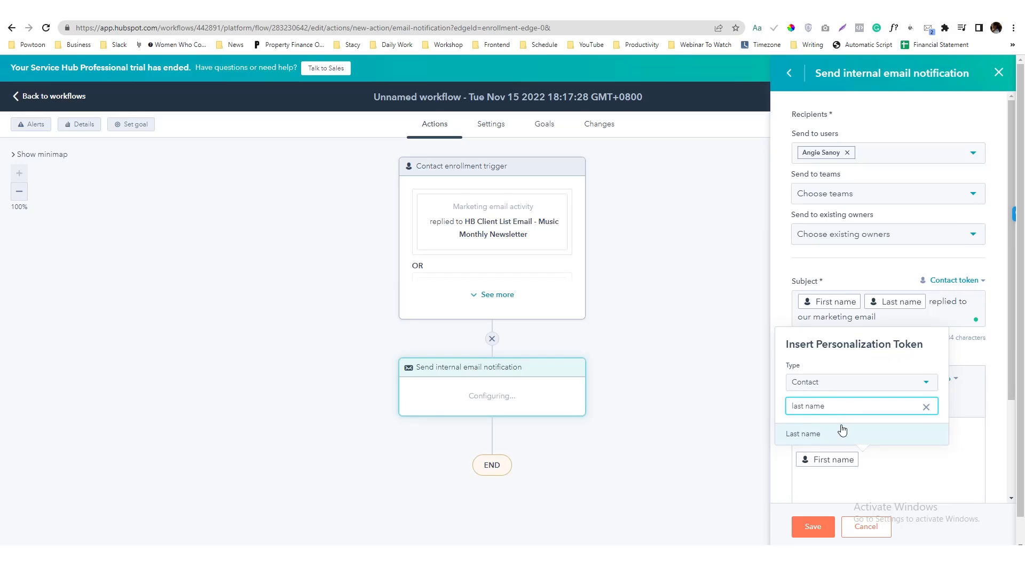
{"action": "left_click", "coordinate": [803, 434]}
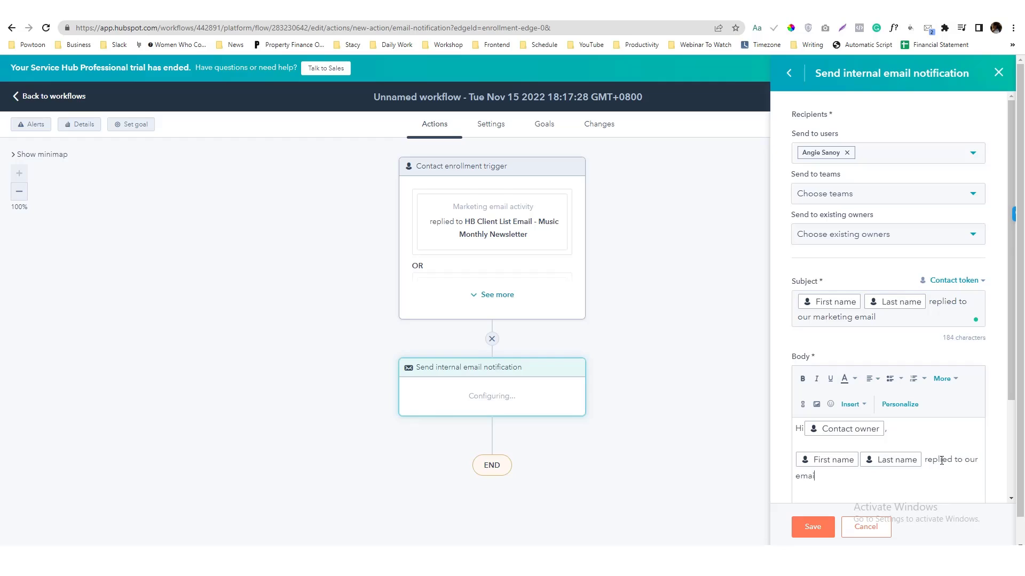
{"action": "type", "text": "marketing."}
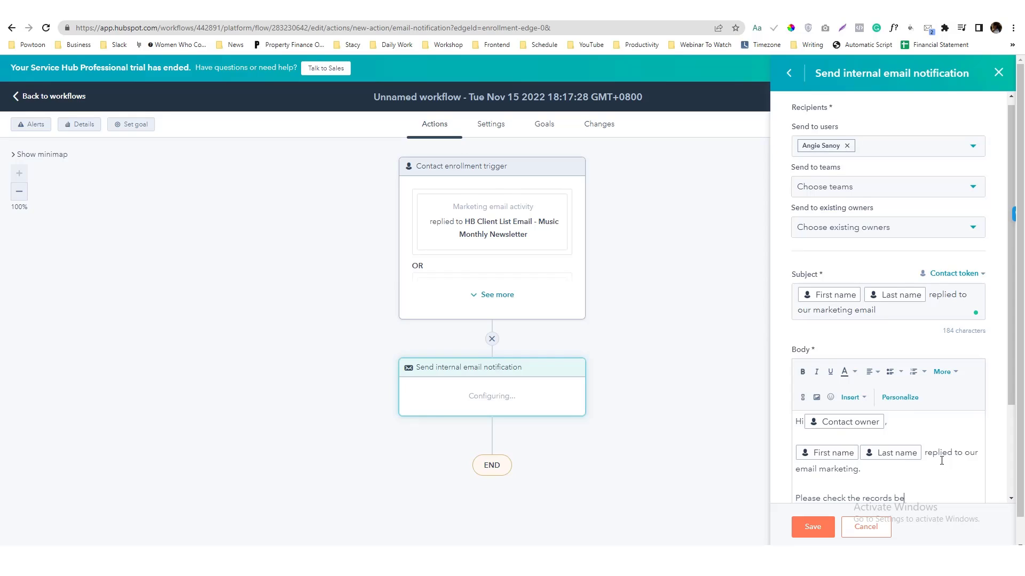
{"action": "scroll", "scroll_direction": "down", "scroll_amount": 3}
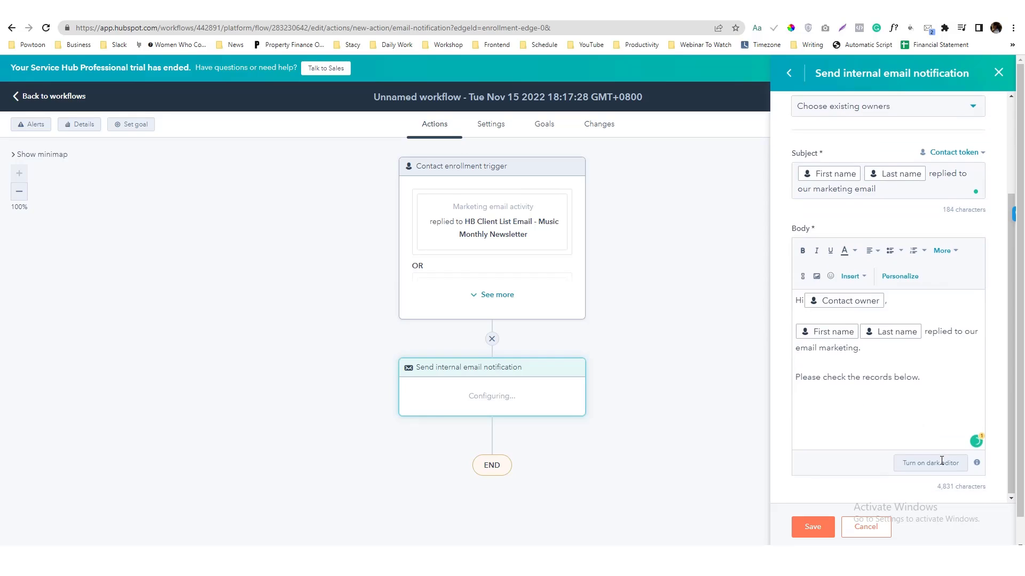
{"action": "type", "text": "https://app.hubspot.com/contacts/442891/contact/"}
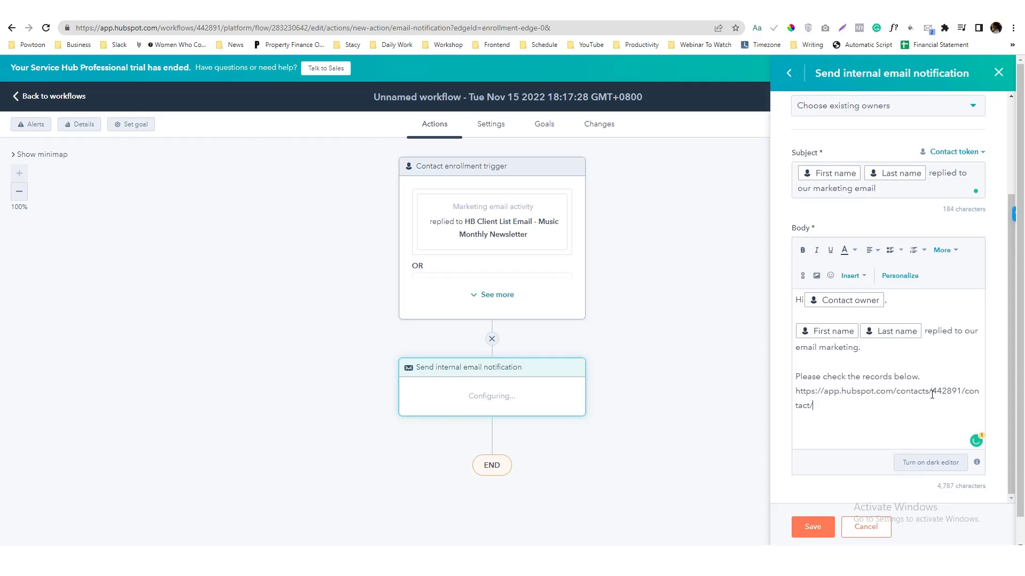
{"action": "double_click", "coordinate": [947, 390]}
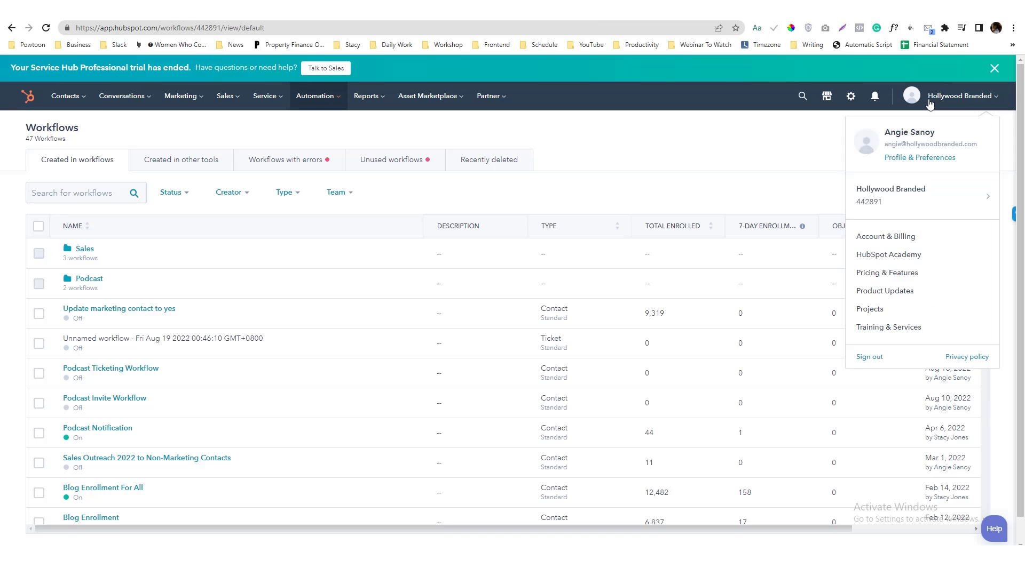
{"action": "left_click", "coordinate": [915, 196]}
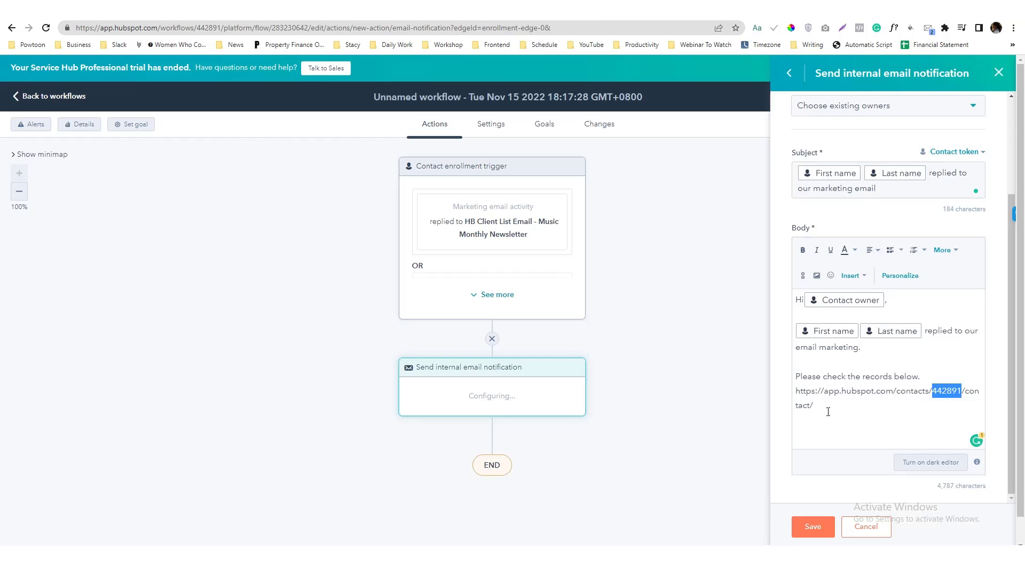
- Append the Record ID contact token to the contact link in the body
{"action": "left_click", "coordinate": [898, 275]}
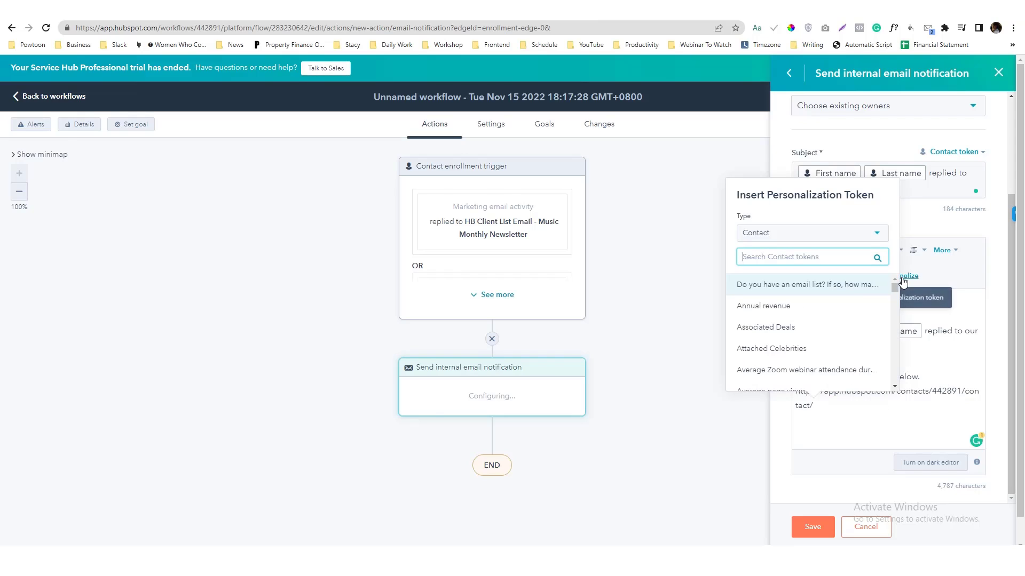
{"action": "type", "text": "record"}
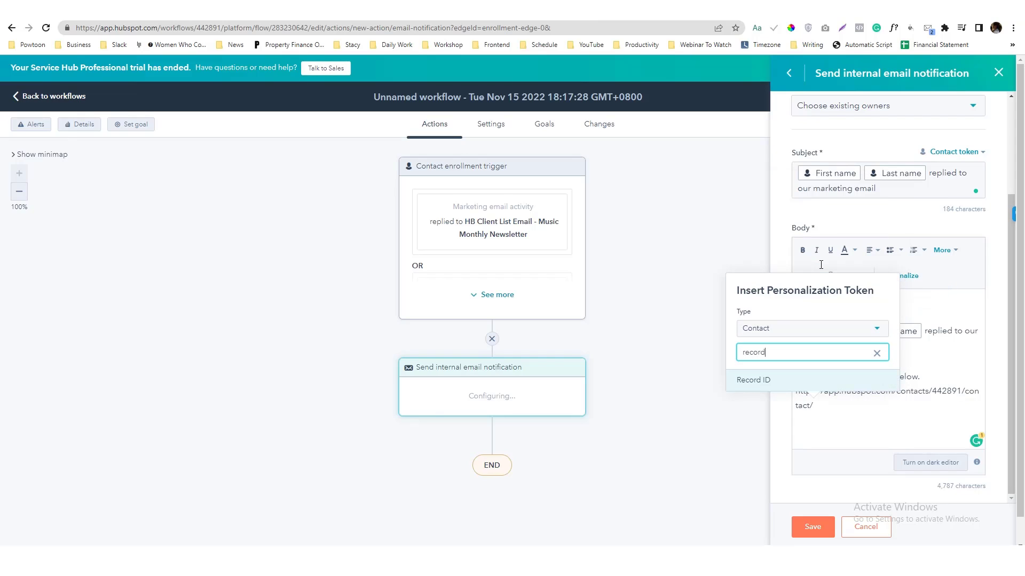
{"action": "left_click", "coordinate": [752, 380]}
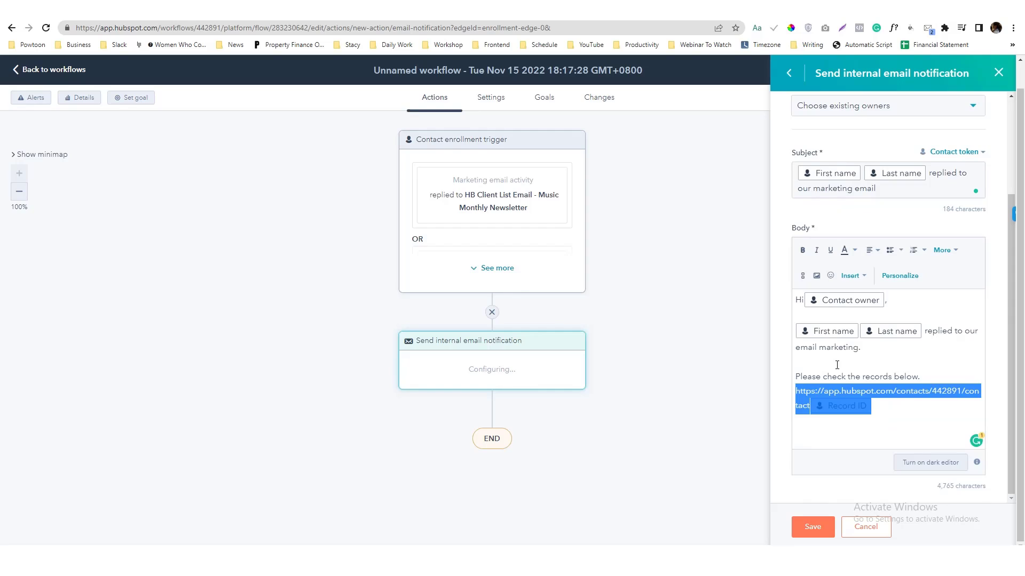
{"action": "scroll", "scroll_direction": "down", "scroll_amount": 3}
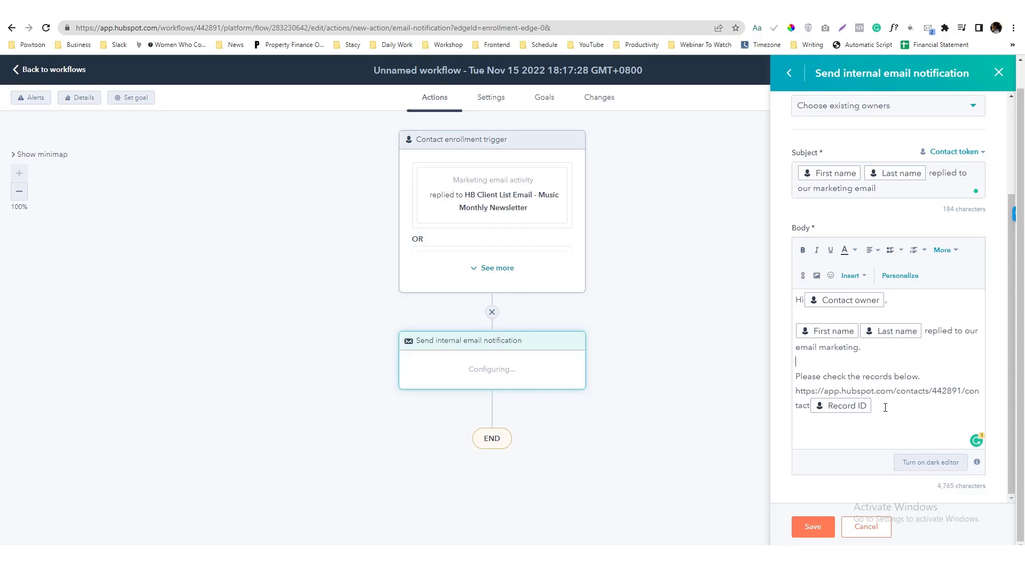
{"action": "left_click_drag", "start_coordinate": [796, 391], "coordinate": [886, 406]}
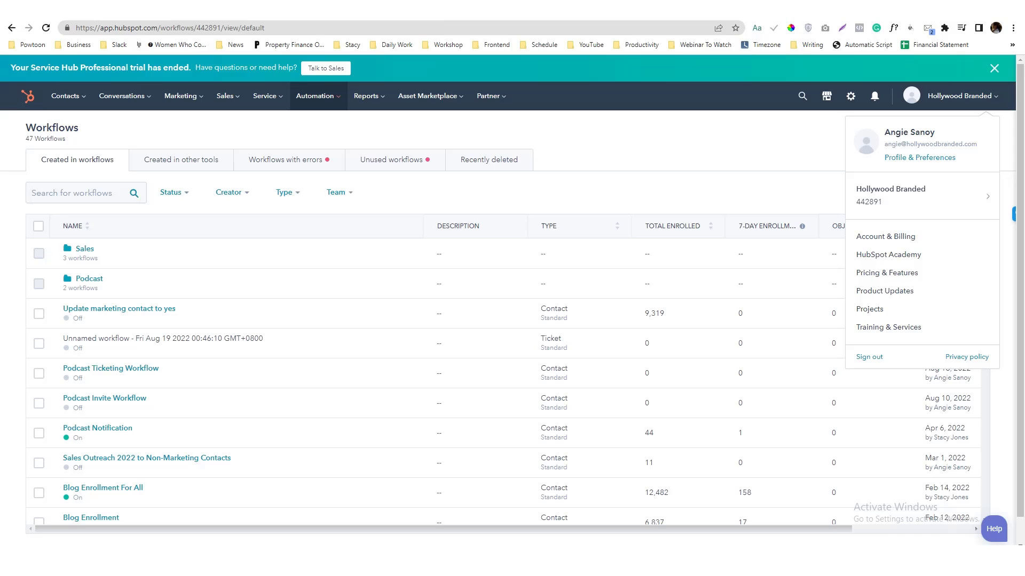
- Go to Contacts and open one contact's record to show its ID
{"action": "left_click", "coordinate": [65, 96]}
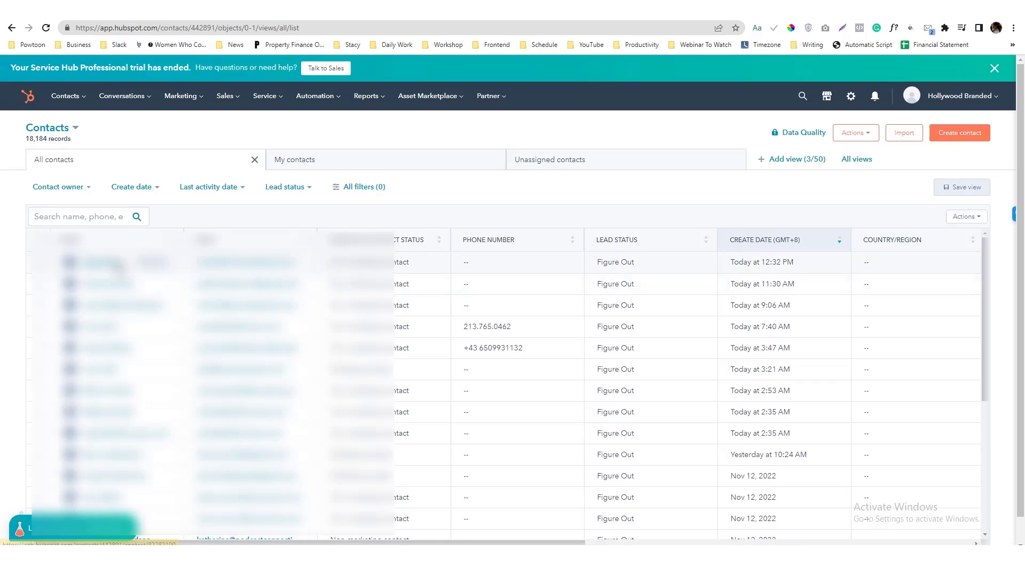
{"action": "left_click", "coordinate": [98, 263]}
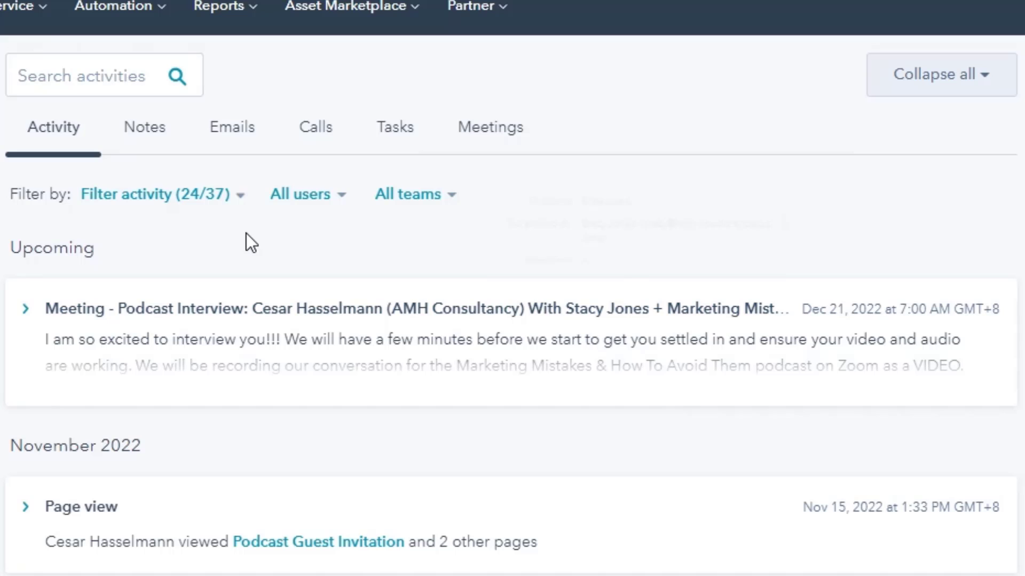
{"action": "mouse_move", "coordinate": [209, 384]}
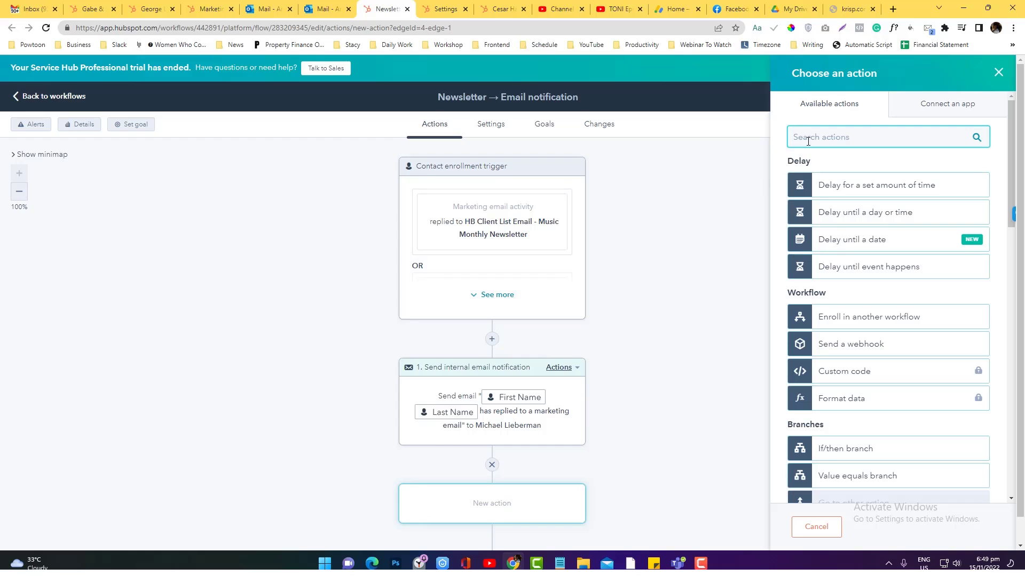
- Start a Create task action with a first-name contact token in its title, then add a new action slot below the email notification
{"action": "type", "text": "create"}
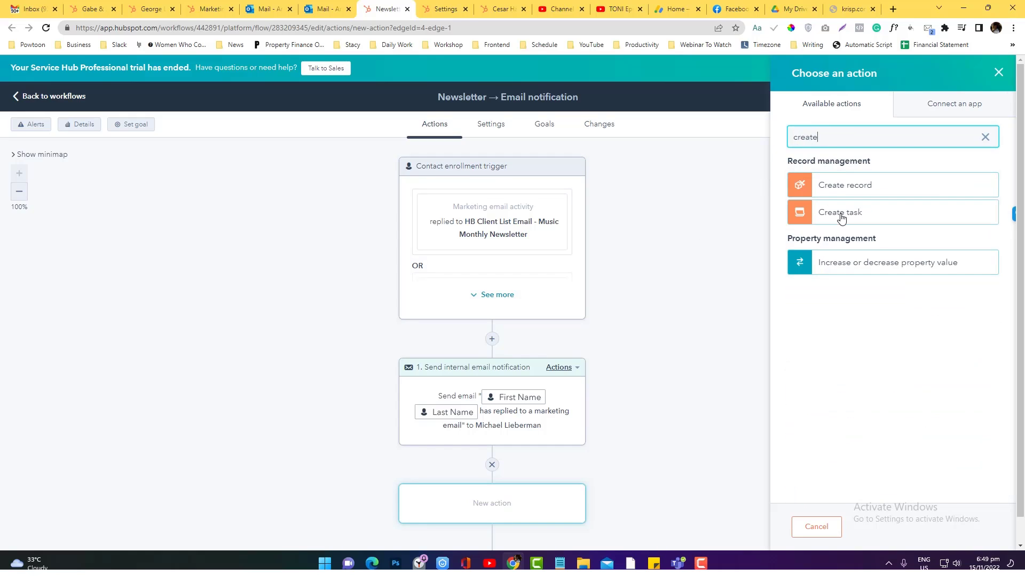
{"action": "left_click", "coordinate": [840, 212]}
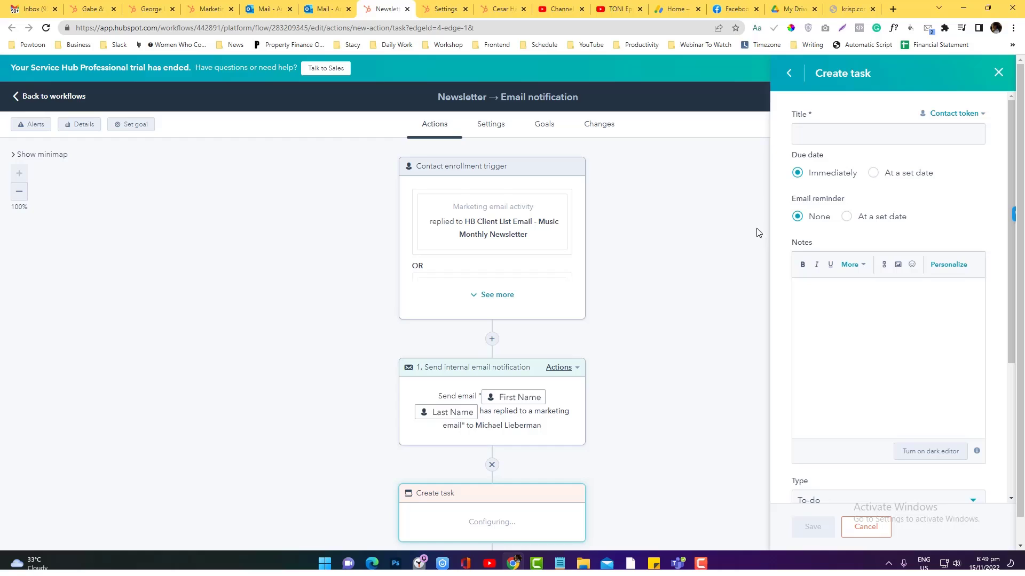
{"action": "type", "text": "Se"}
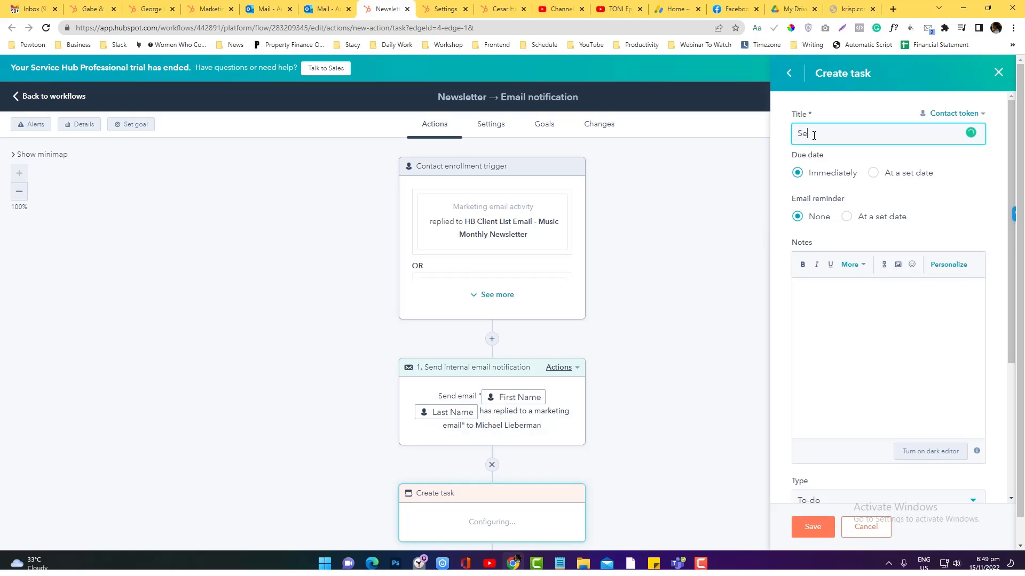
{"action": "left_click", "coordinate": [951, 114]}
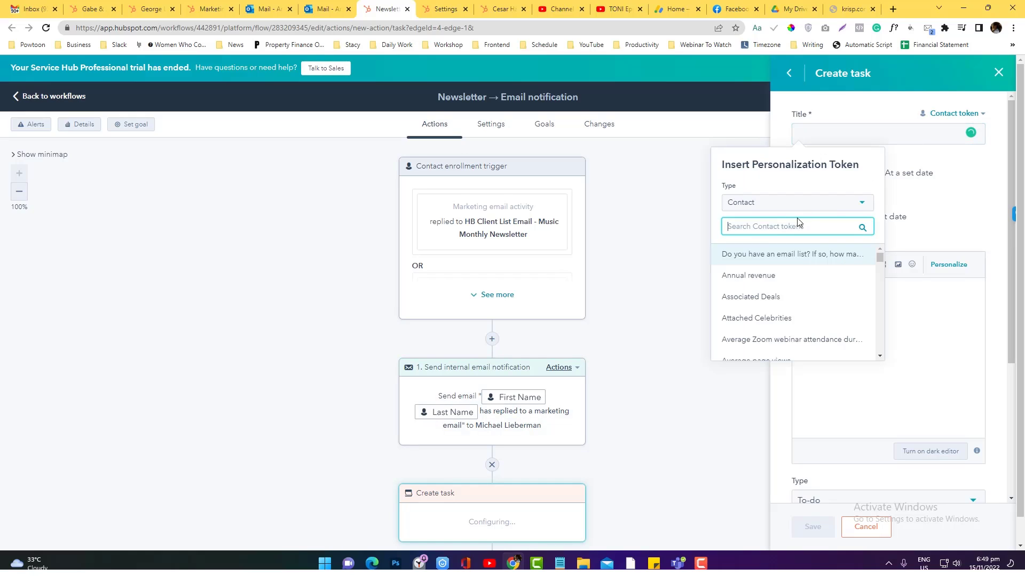
{"action": "type", "text": "furst"}
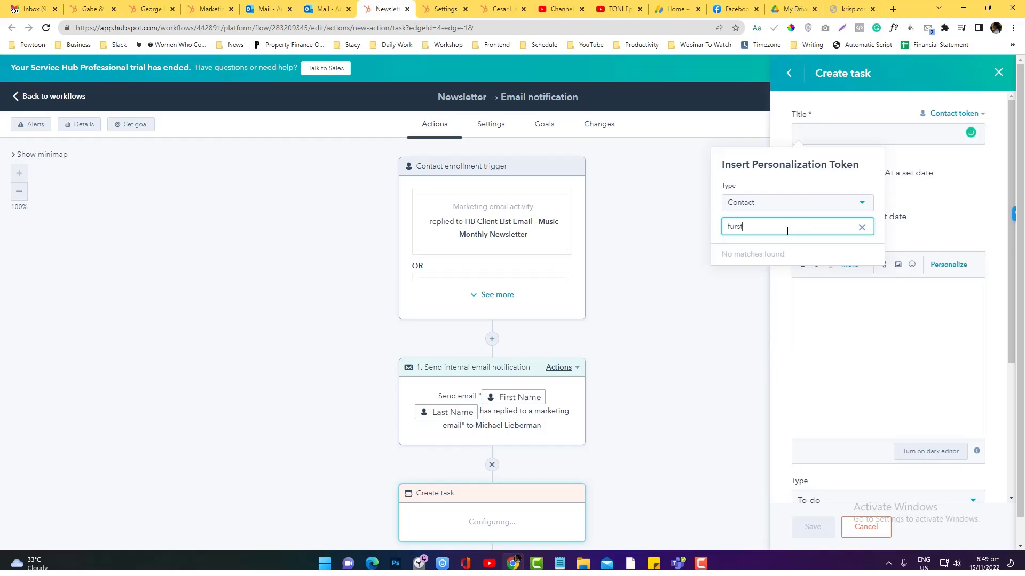
{"action": "type", "text": "fir"}
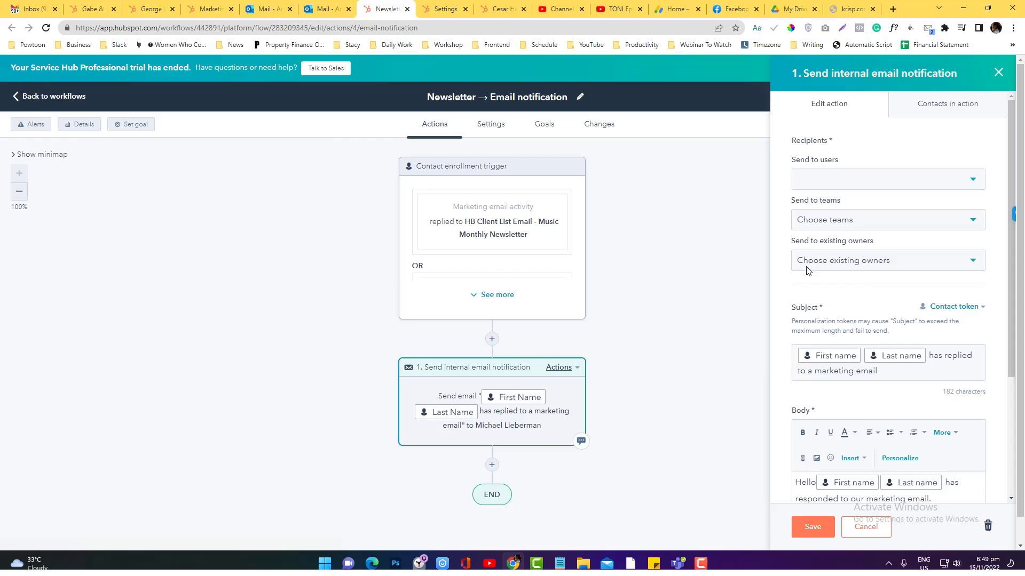
{"action": "left_click", "coordinate": [886, 179]}
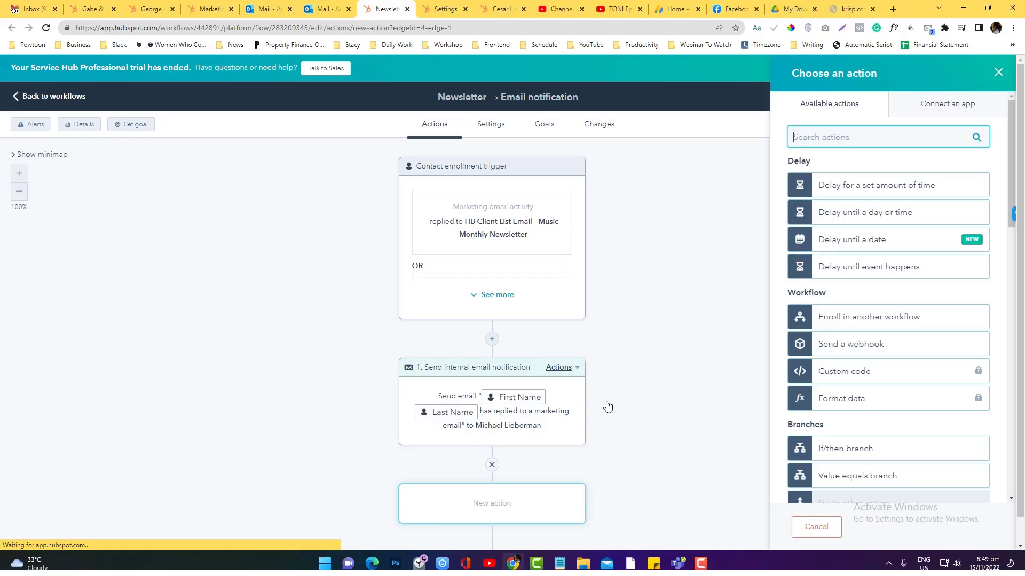
- Add a Create task action and begin editing its title with a contact token
{"action": "type", "text": "tas"}
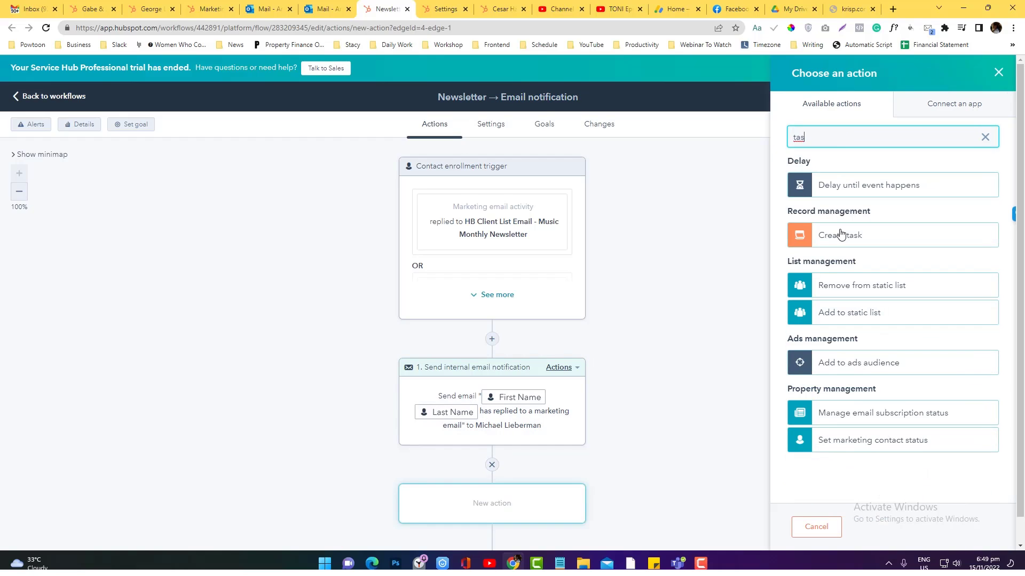
{"action": "left_click", "coordinate": [840, 235]}
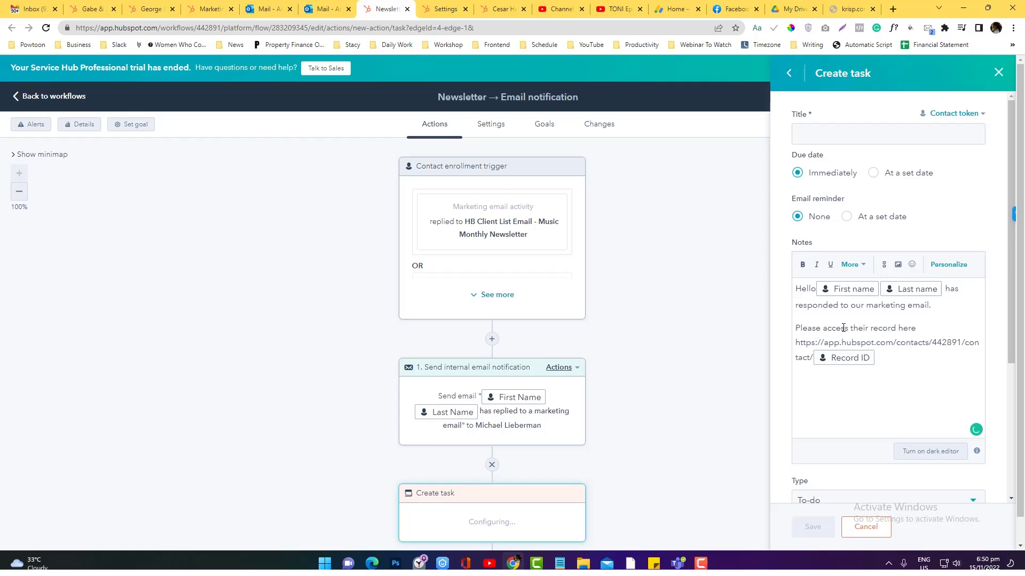
{"action": "left_click", "coordinate": [887, 135]}
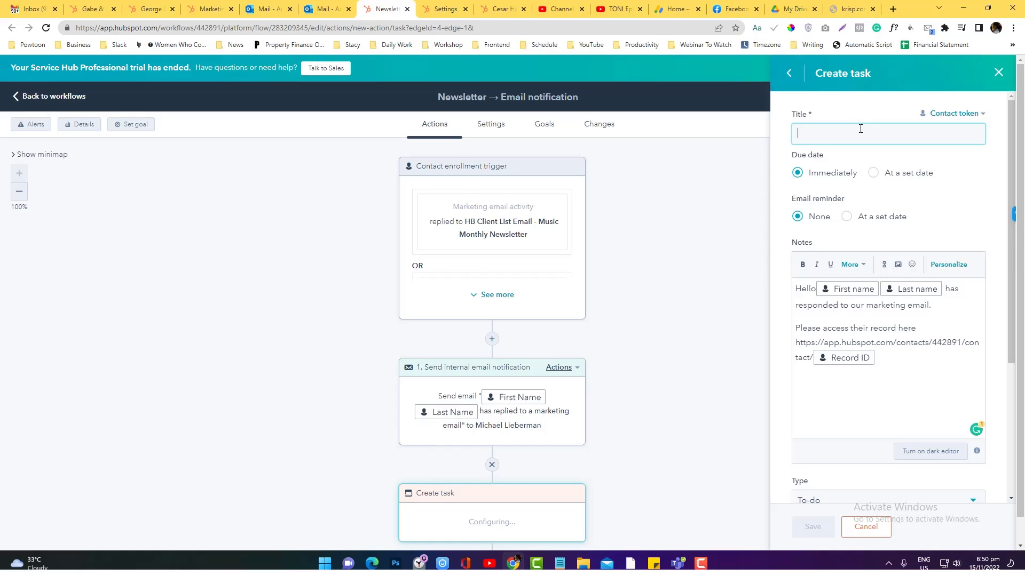
{"action": "left_click", "coordinate": [952, 115]}
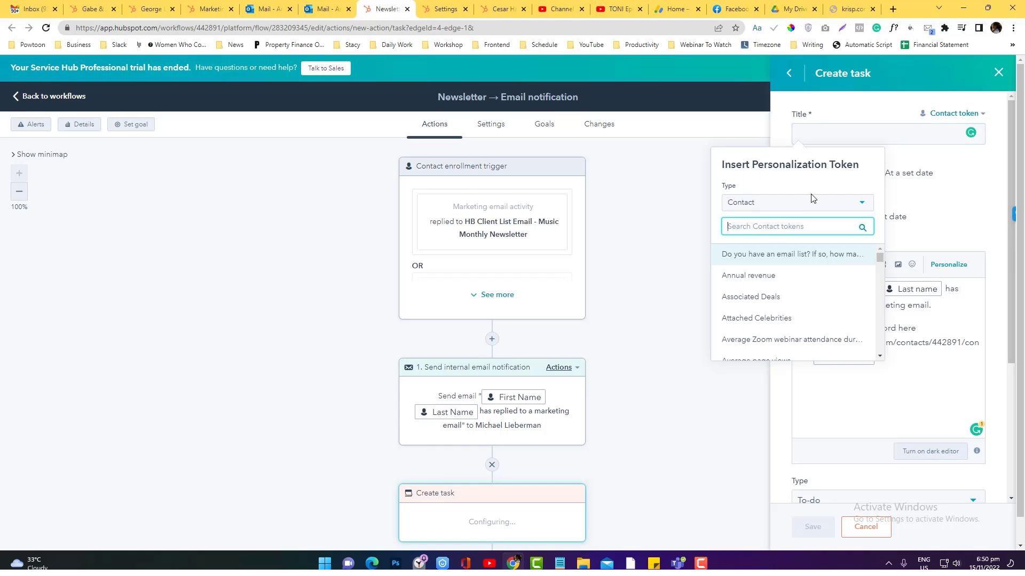
- Insert the First name token into the task title, then discard the task draft
{"action": "type", "text": "firstname"}
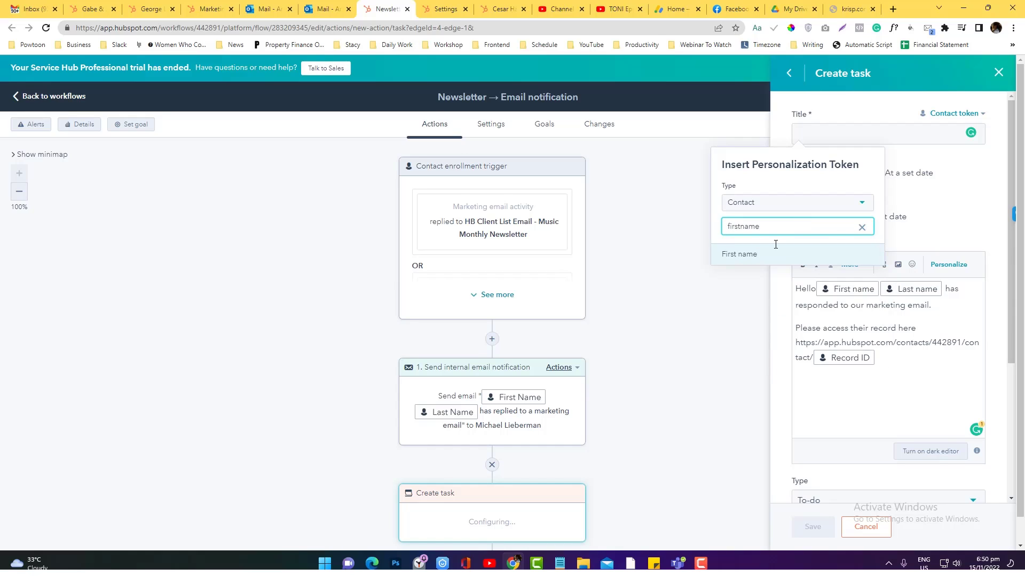
{"action": "left_click", "coordinate": [739, 257]}
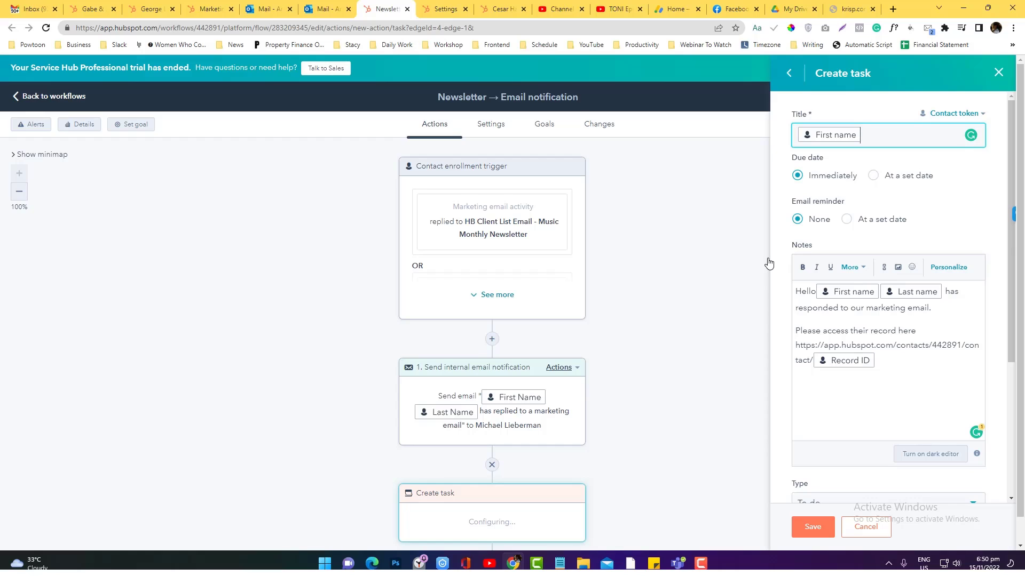
{"action": "left_click", "coordinate": [866, 526]}
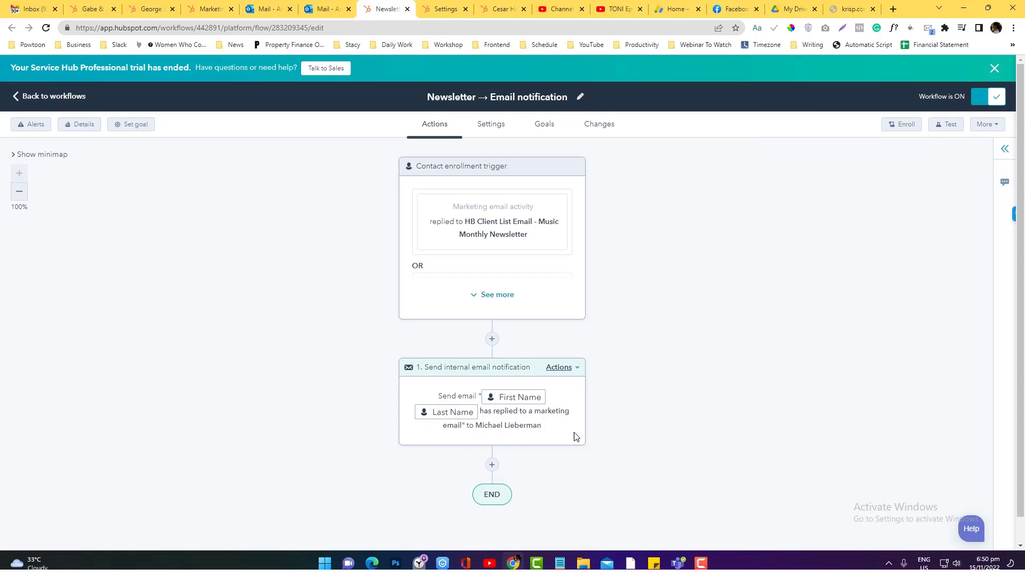
- Add a new action slot after the Send internal email notification step
{"action": "left_click", "coordinate": [491, 465]}
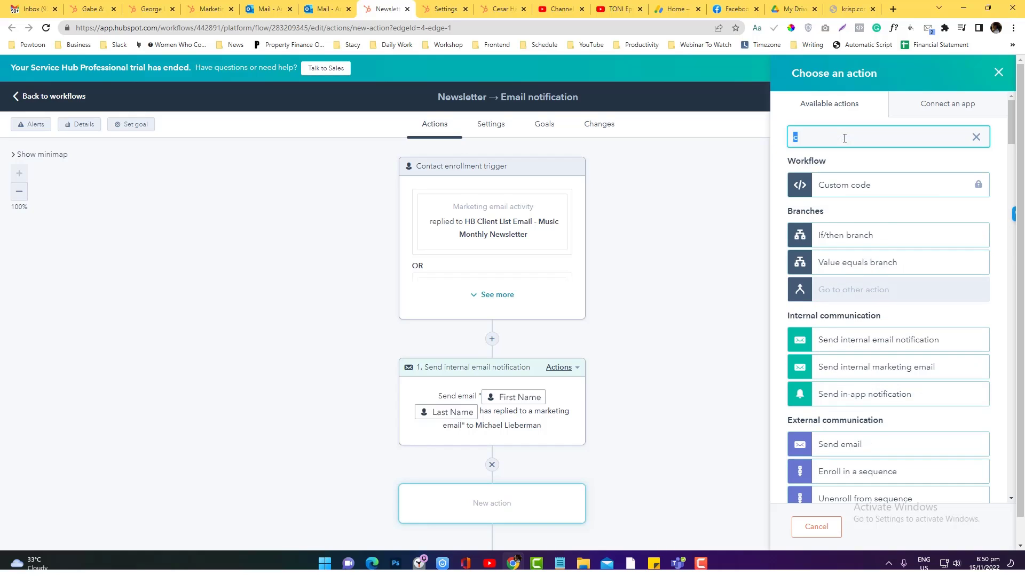
- Add a Create record action, set its record type to Deal and review its fields
{"action": "type", "text": "c"}
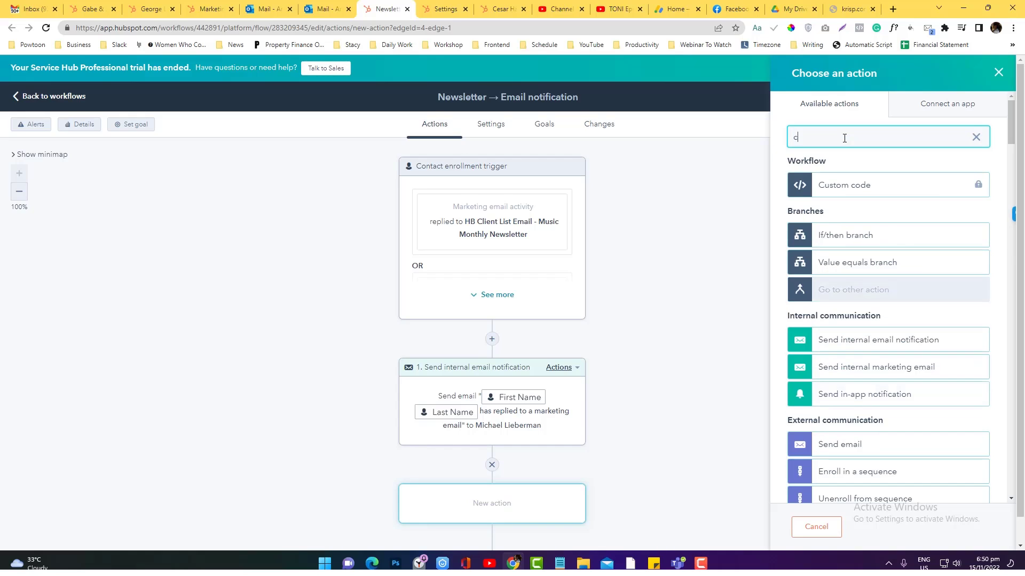
{"action": "type", "text": "recrd"}
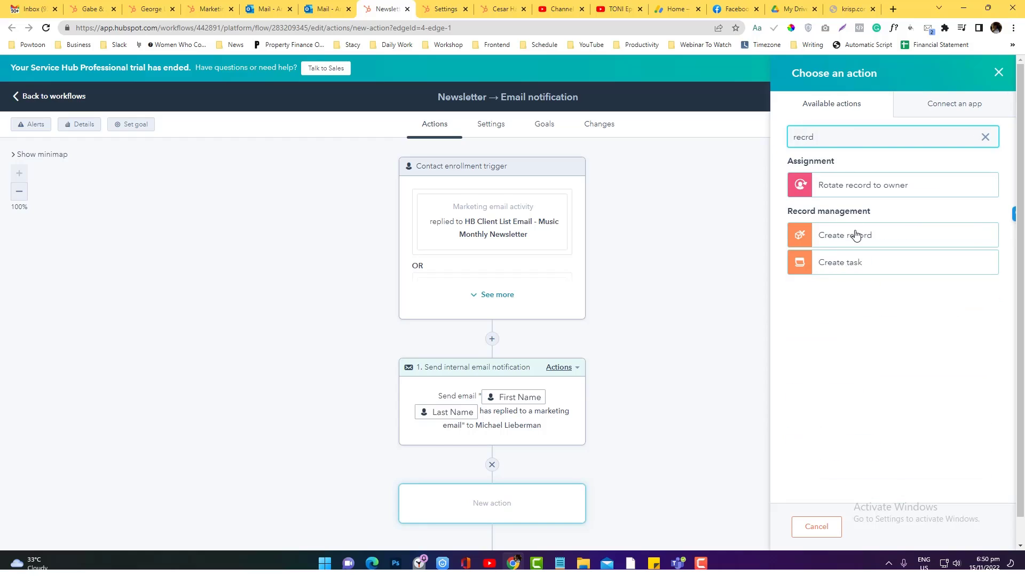
{"action": "left_click", "coordinate": [846, 235]}
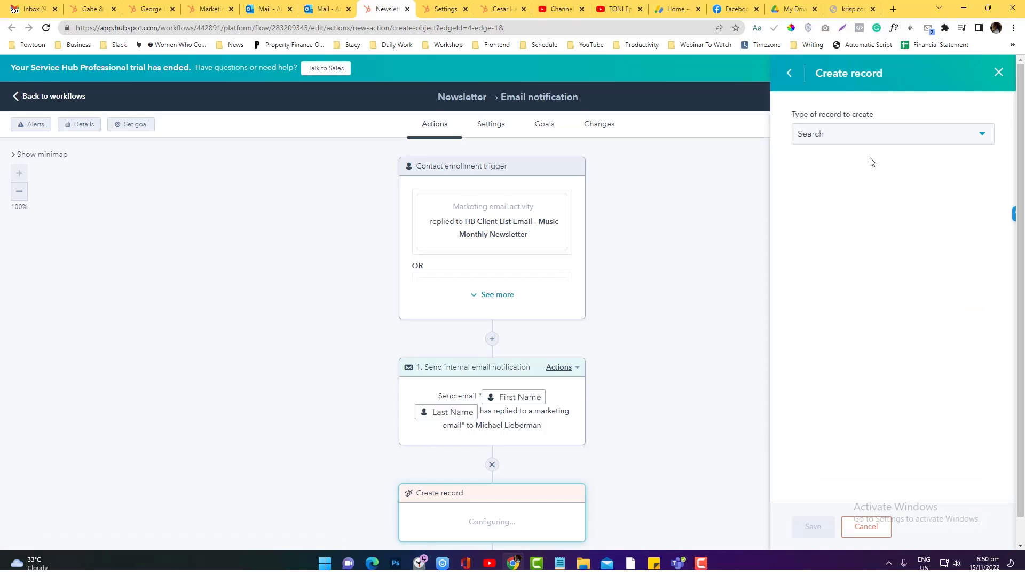
{"action": "left_click", "coordinate": [890, 134]}
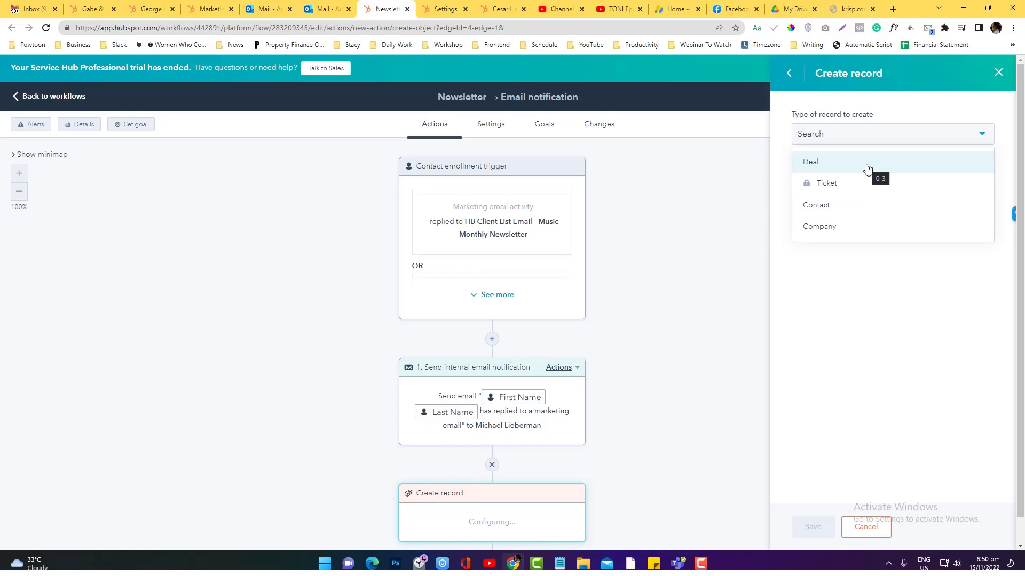
{"action": "left_click", "coordinate": [810, 161]}
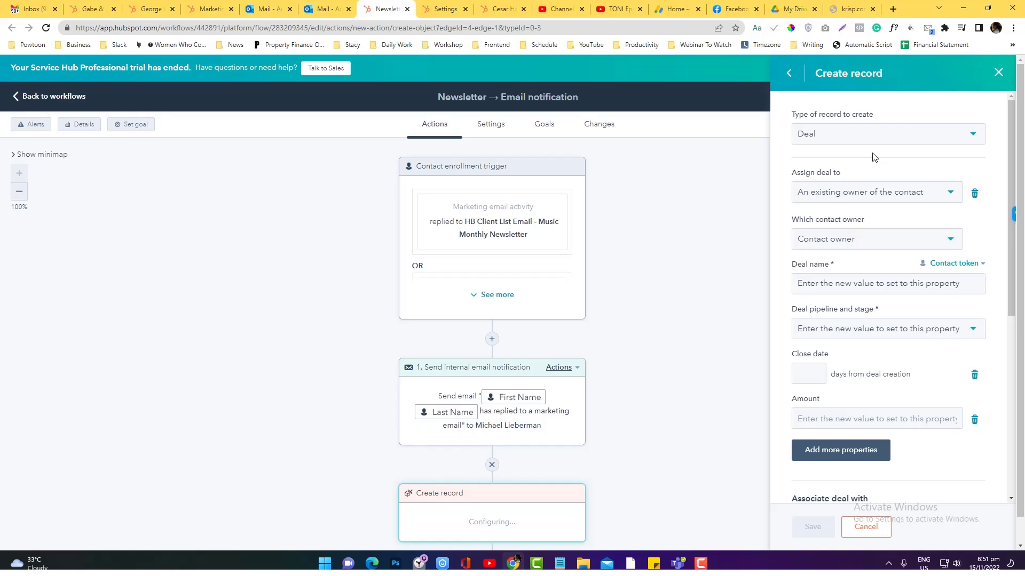
{"action": "scroll", "scroll_direction": "down", "scroll_amount": 3}
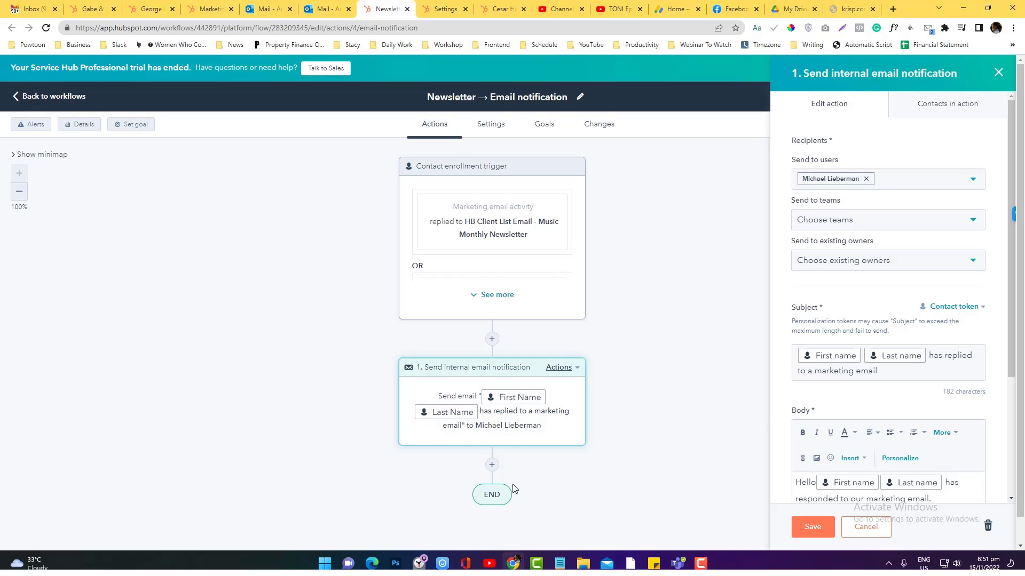
{"action": "mouse_move", "coordinate": [520, 474]}
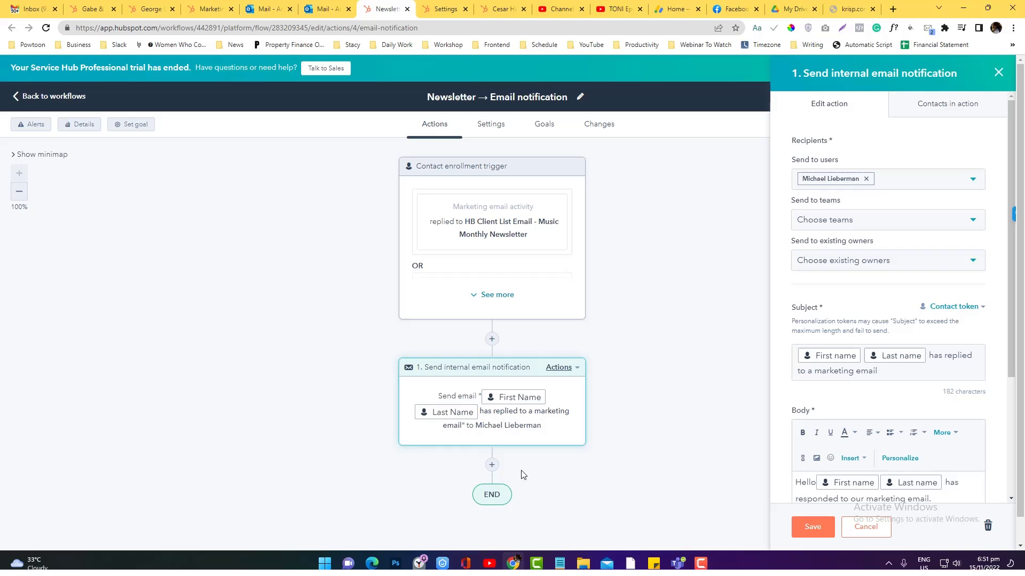
- View the Podcast shared inbox conversations in the settings tab, then return to the Newsletter workflow
{"action": "left_click", "coordinate": [385, 9]}
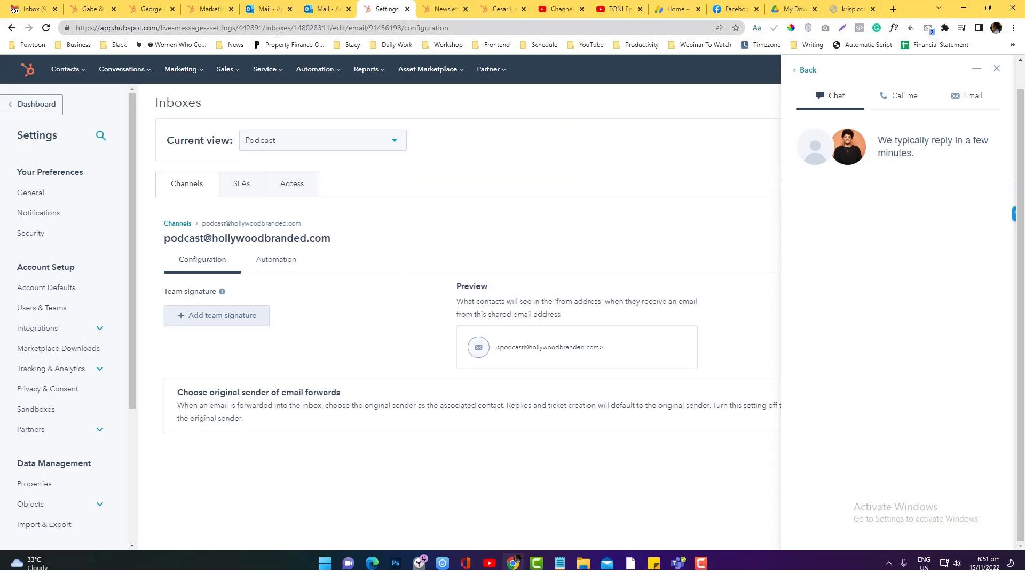
{"action": "left_click", "coordinate": [442, 9]}
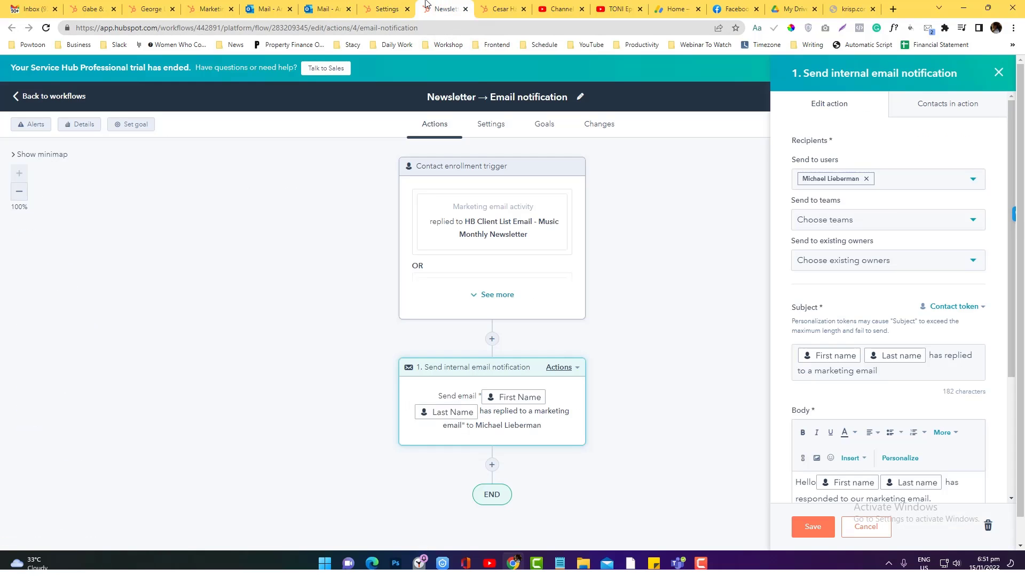
{"action": "left_click", "coordinate": [386, 8]}
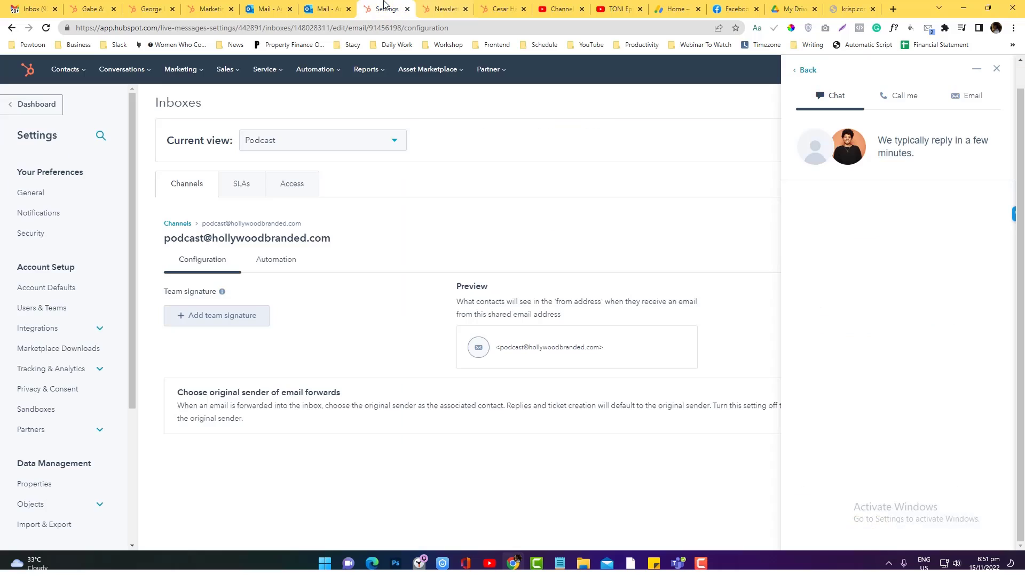
{"action": "left_click", "coordinate": [121, 70]}
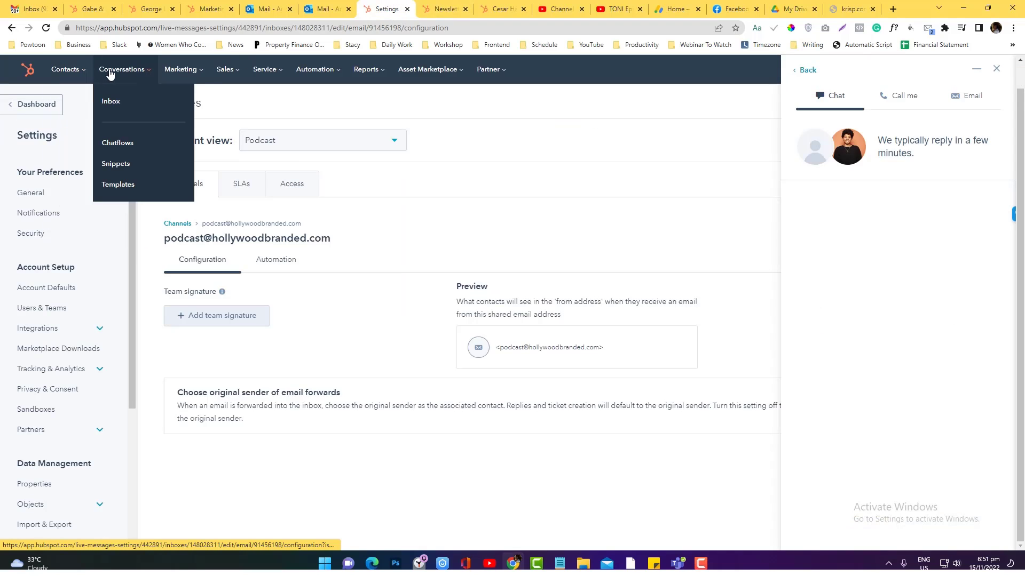
{"action": "left_click", "coordinate": [110, 101]}
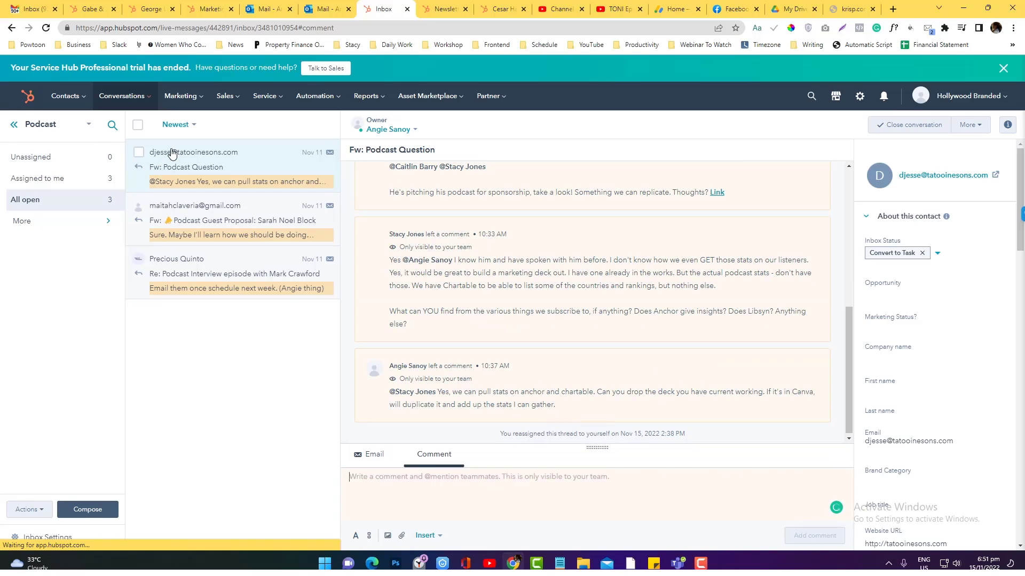
{"action": "left_click", "coordinate": [443, 9]}
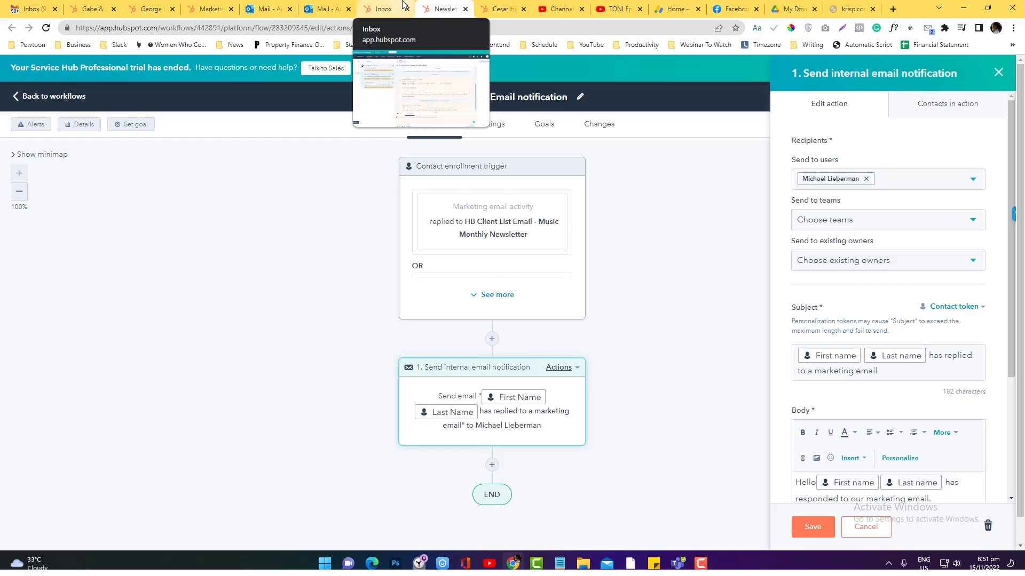
{"action": "mouse_move", "coordinate": [839, 248]}
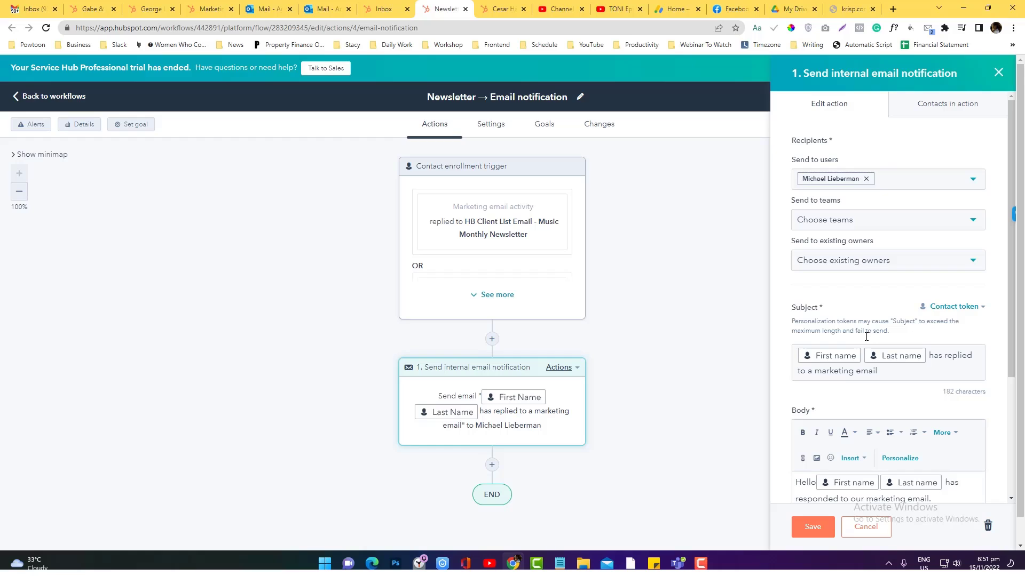
{"action": "mouse_move", "coordinate": [866, 340]}
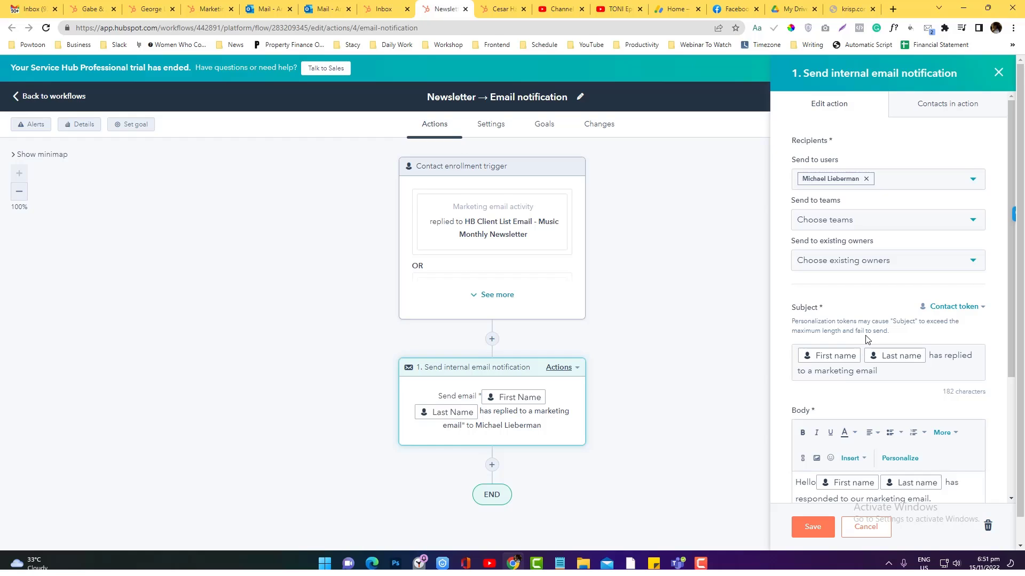
{"action": "mouse_move", "coordinate": [505, 159]}
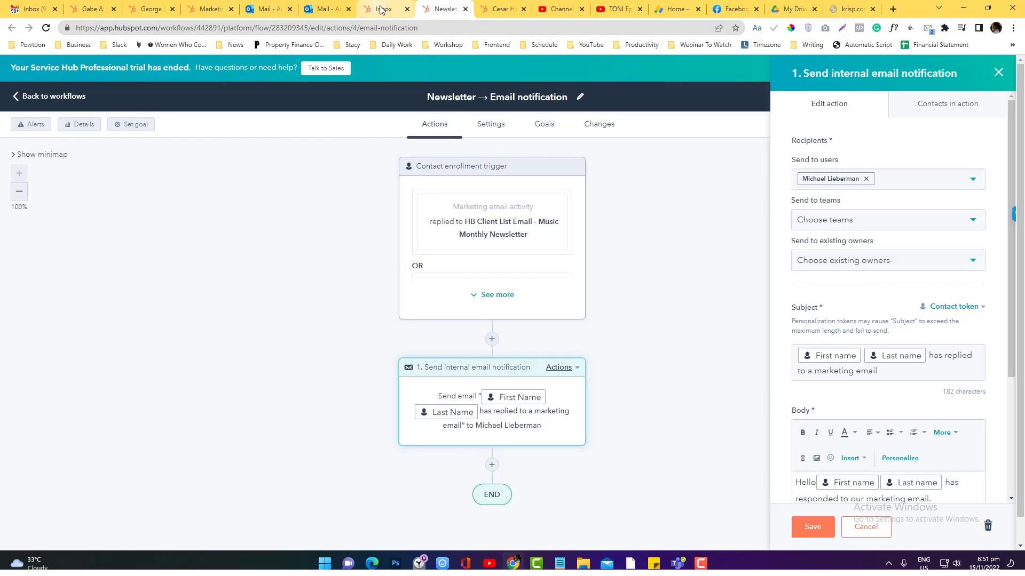
{"action": "mouse_move", "coordinate": [440, 7]}
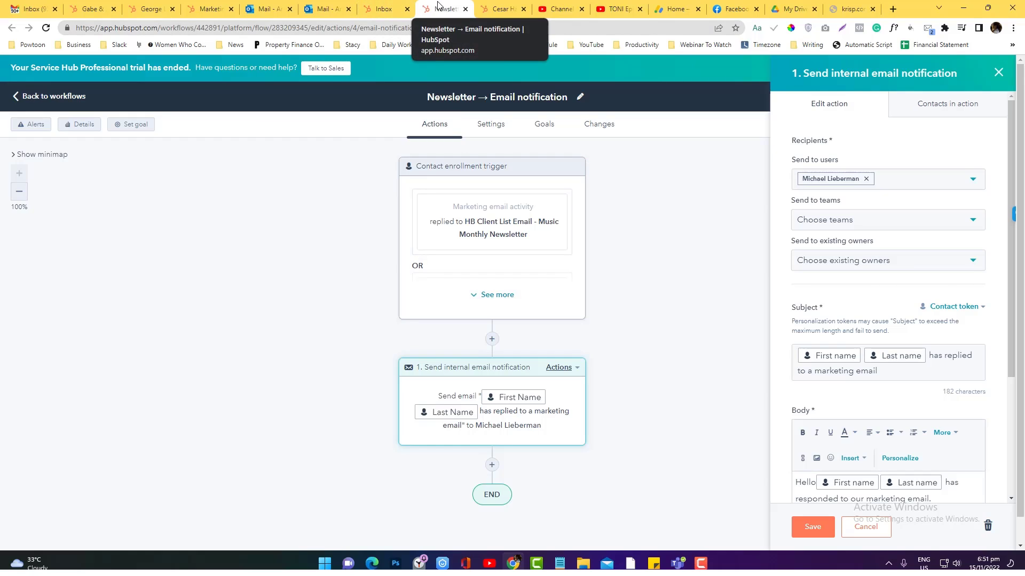